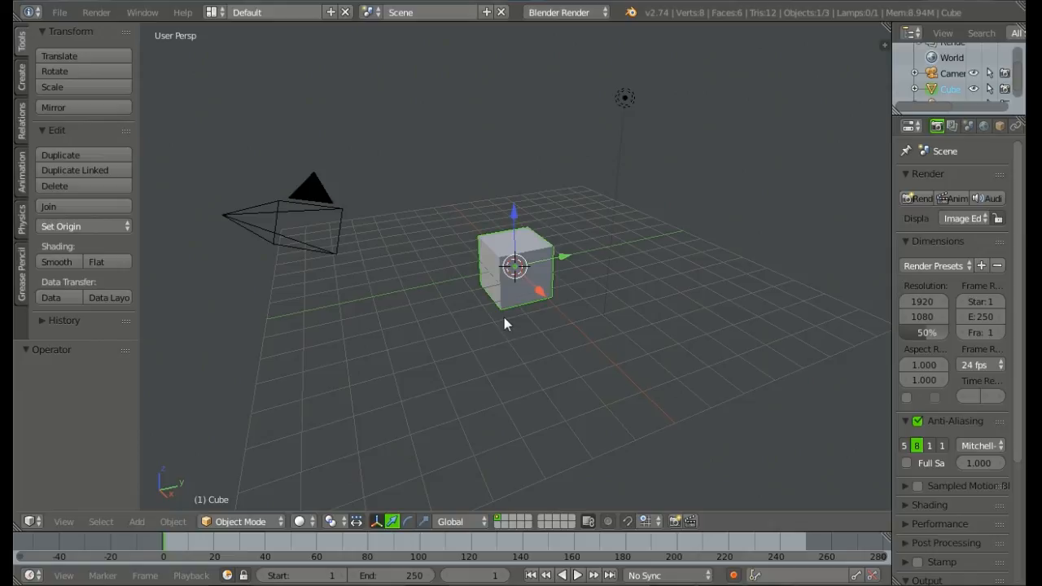
mouse_move(520, 300)
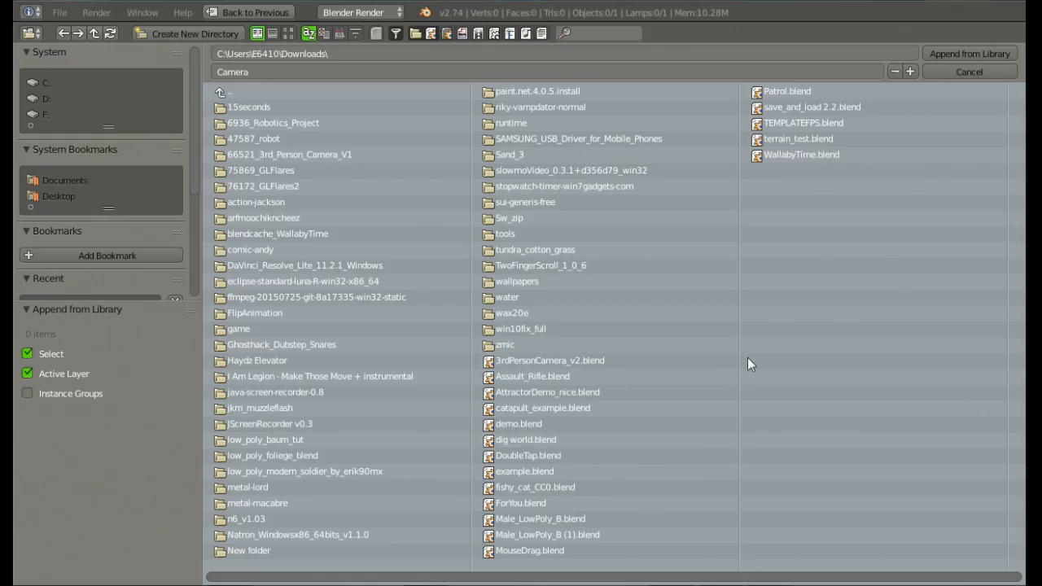
- Browse into TEMPLATEFPS.blend's Object category and select Camera, Cube and Plane
double_click(804, 124)
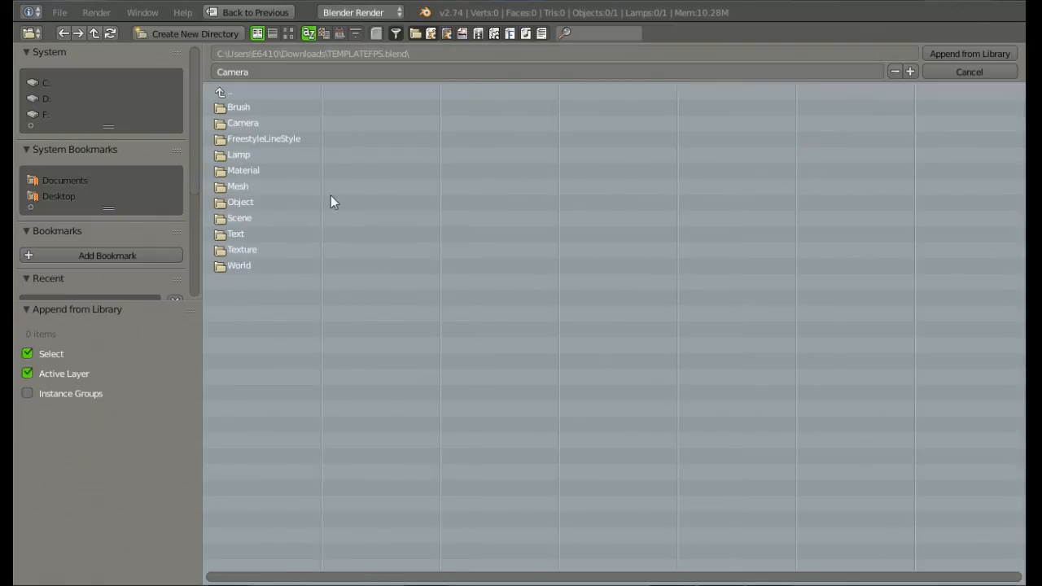
double_click(241, 202)
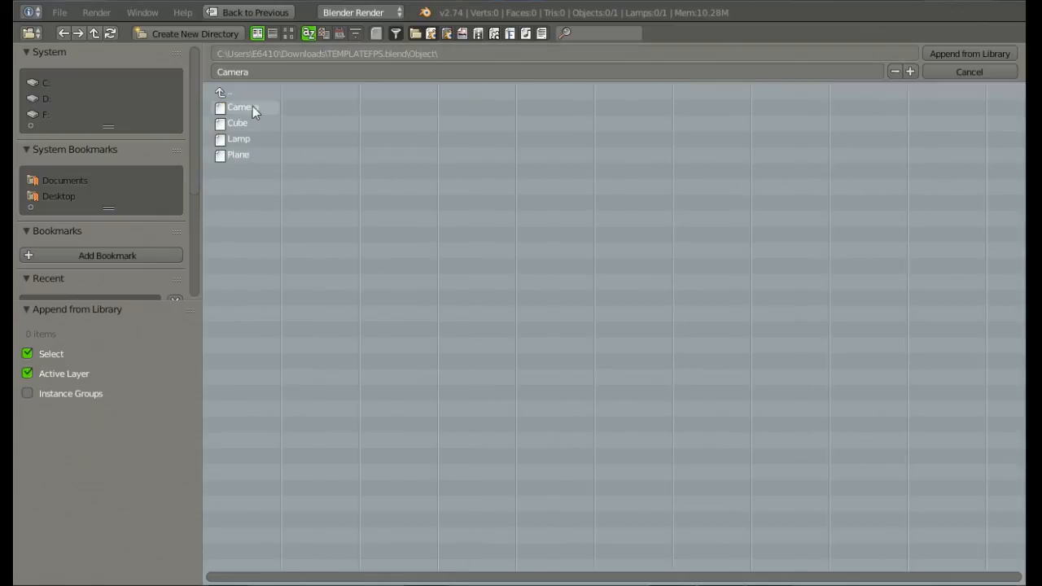
click(241, 107)
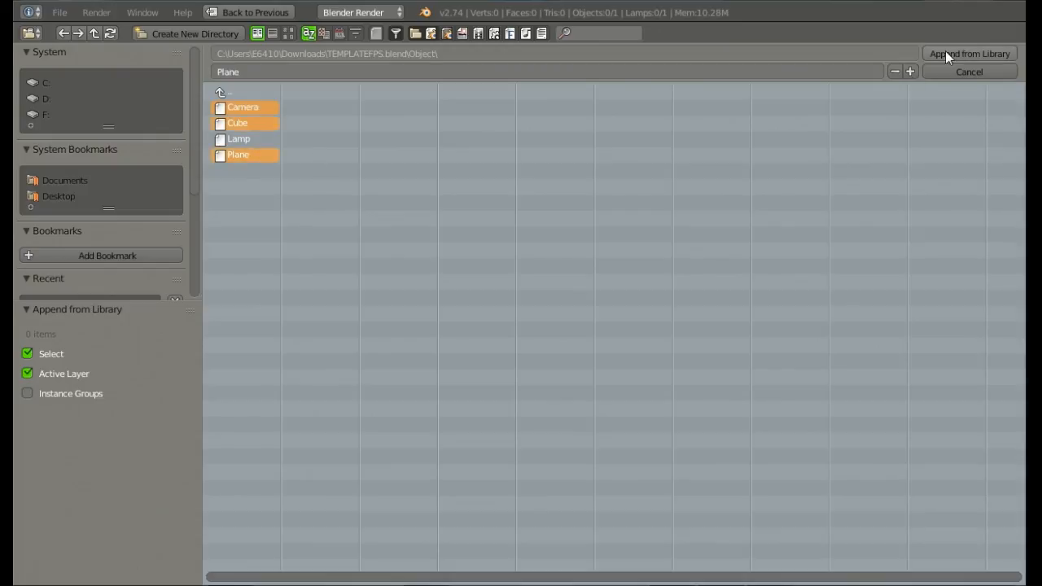
- Append the chosen objects and switch the engine to Blender Game, then search for snap
click(969, 54)
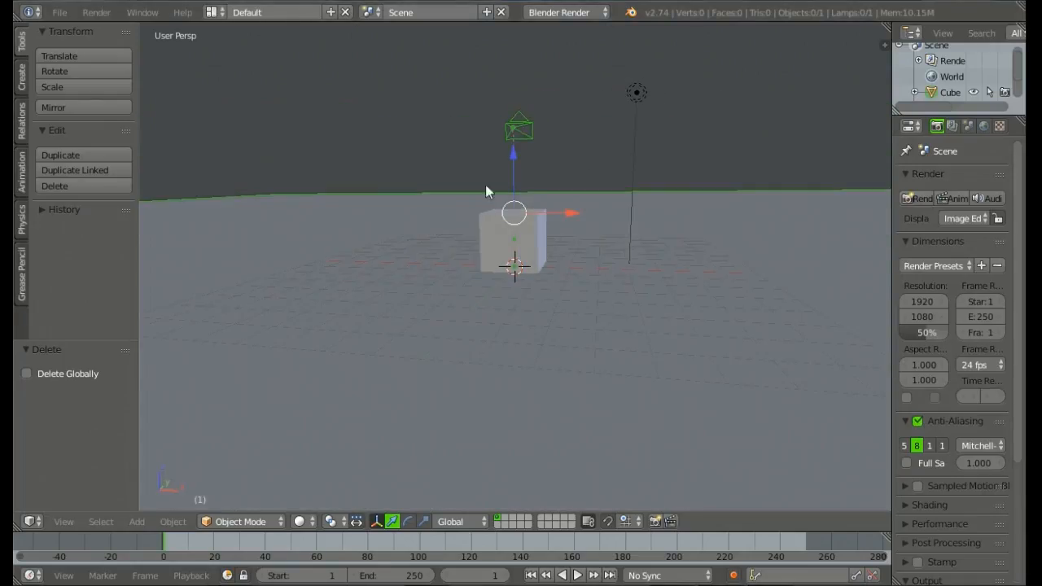
click(564, 13)
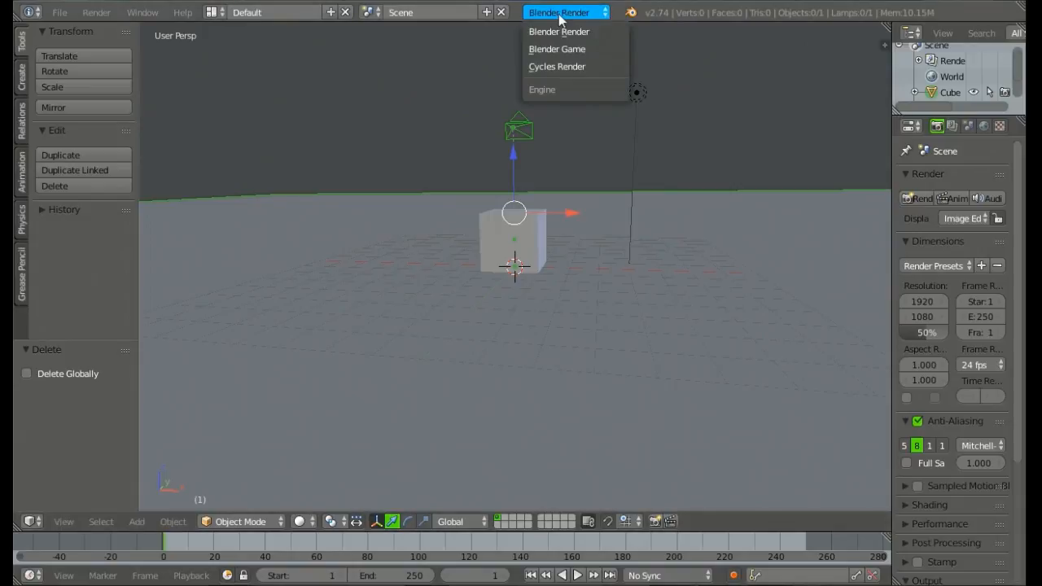
click(557, 49)
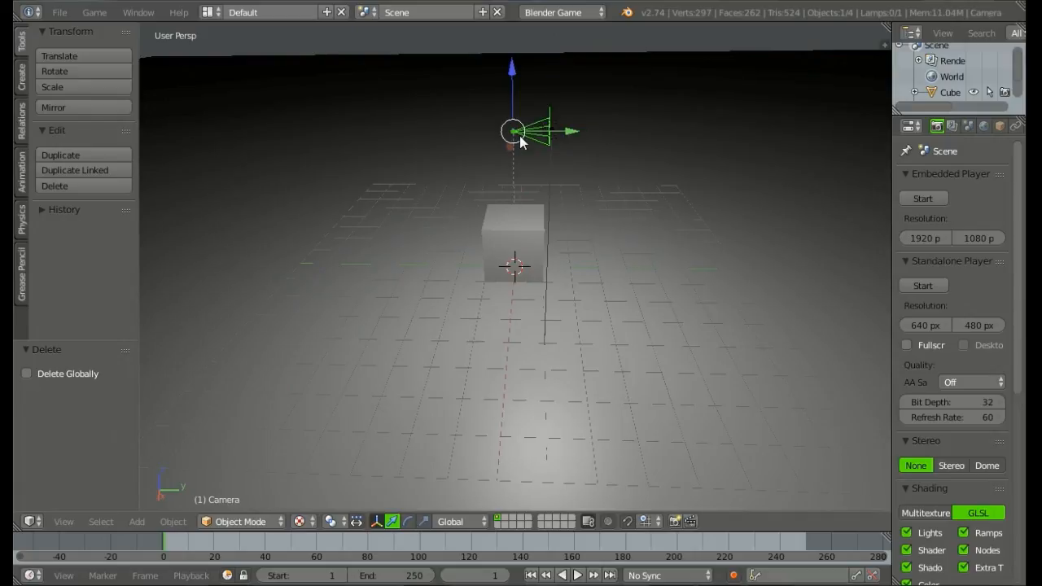
text(sna)
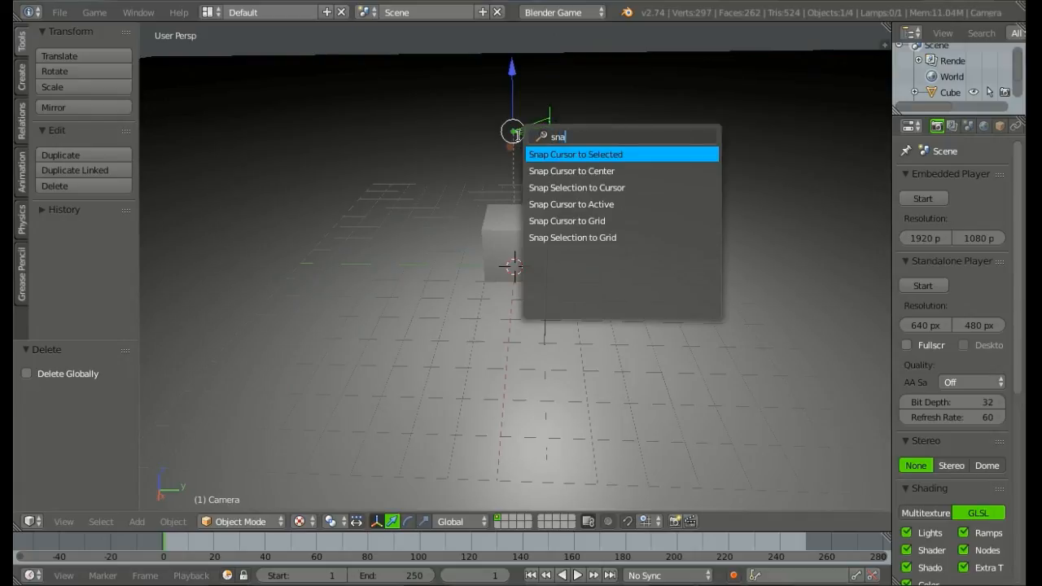
mouse_move(643, 161)
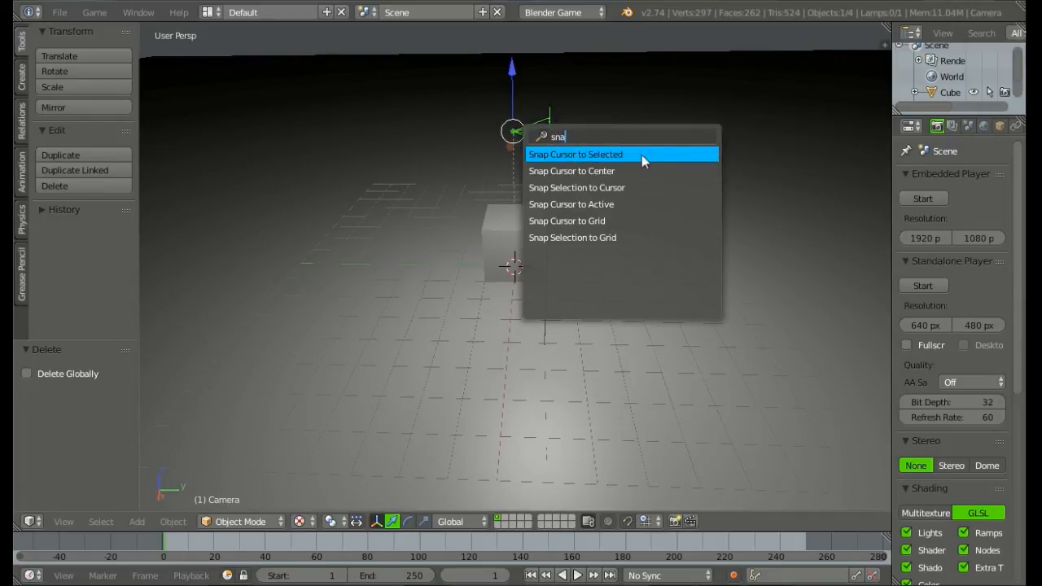
- Snap the 3D cursor to the camera and set the lamp type to Hemi
click(576, 153)
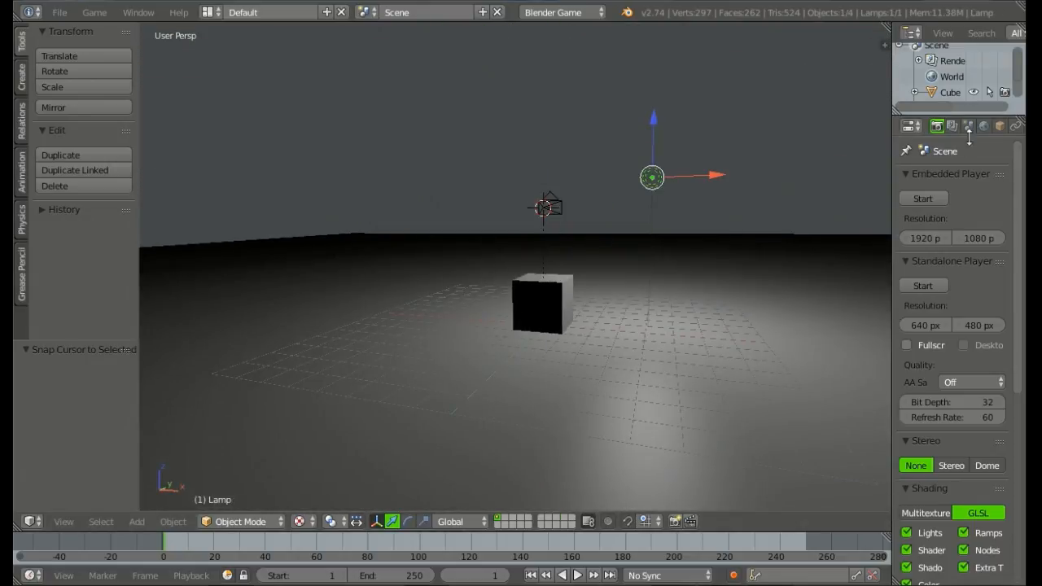
click(951, 126)
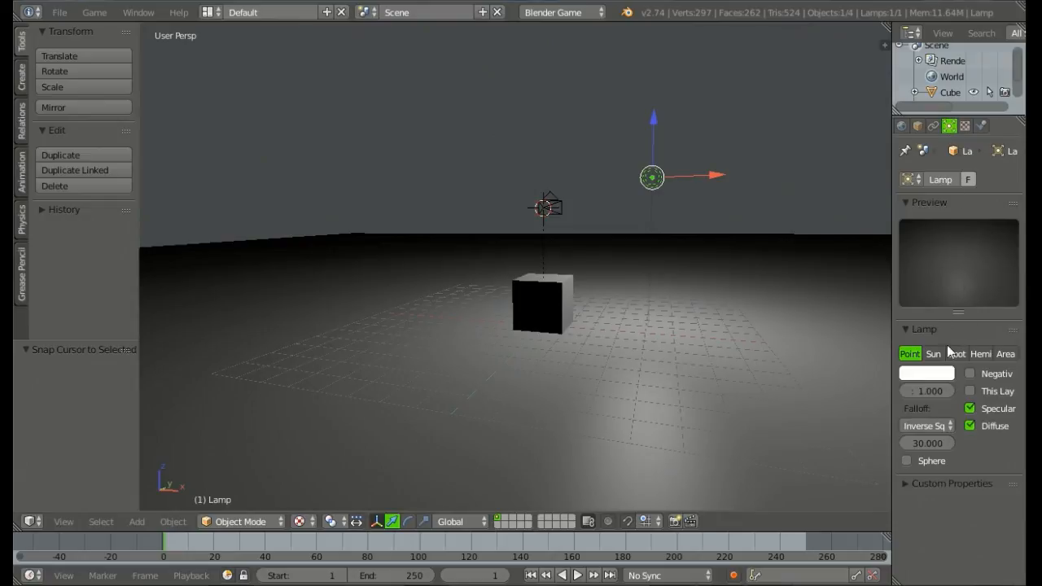
click(980, 353)
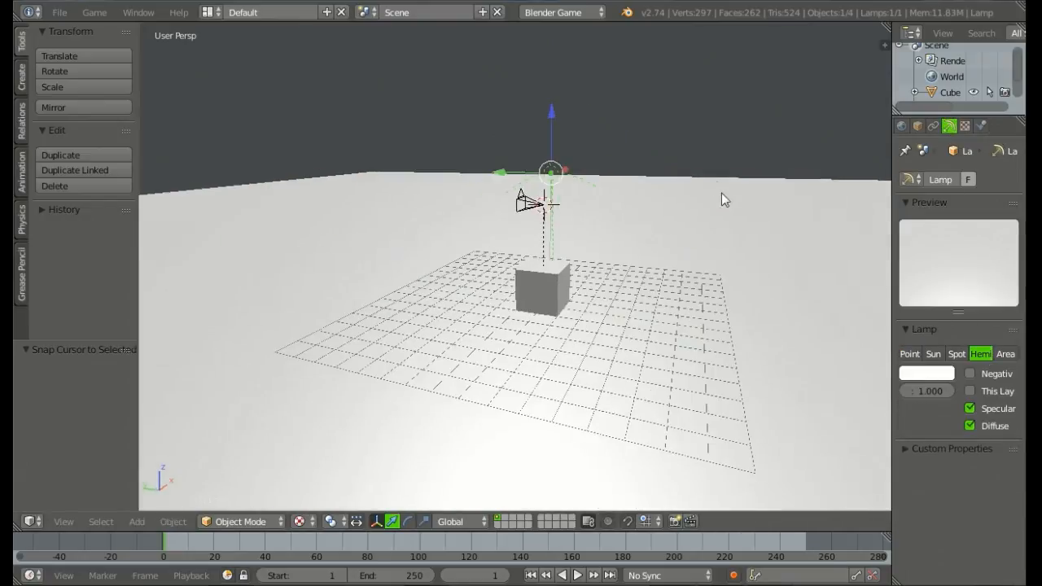
drag(725, 199, 601, 326)
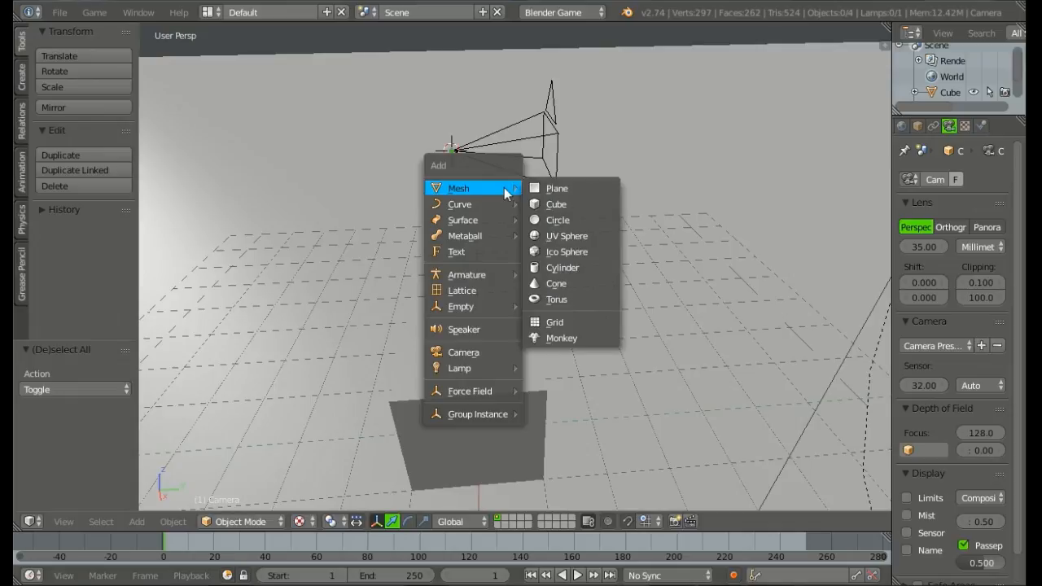
- Add a plane mesh at the cursor and scale it down to about 0.65
click(557, 189)
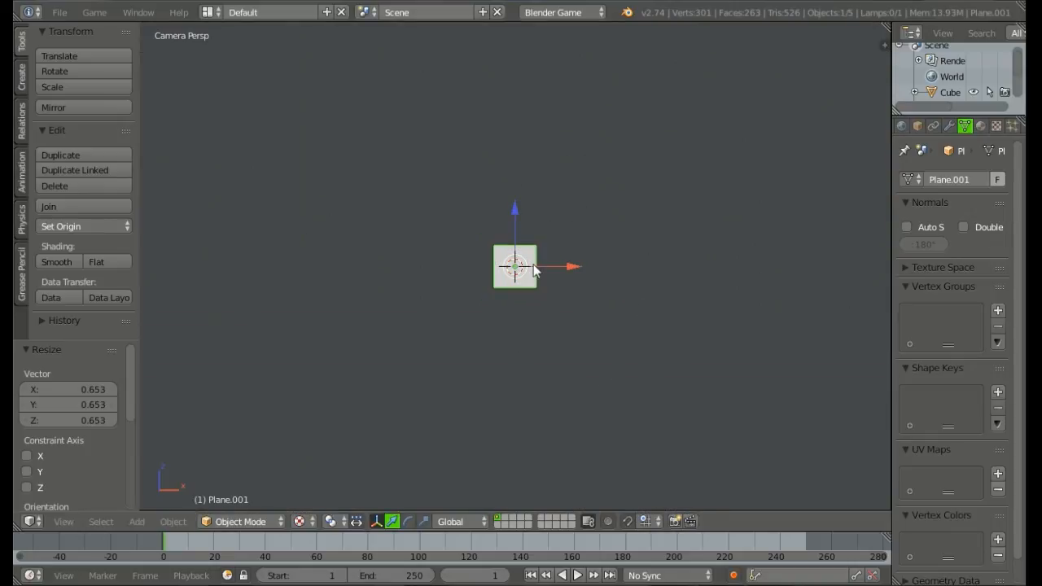
- In Edit Mode, extrude the square along X and Z into a plus-shaped crosshair
key(Tab)
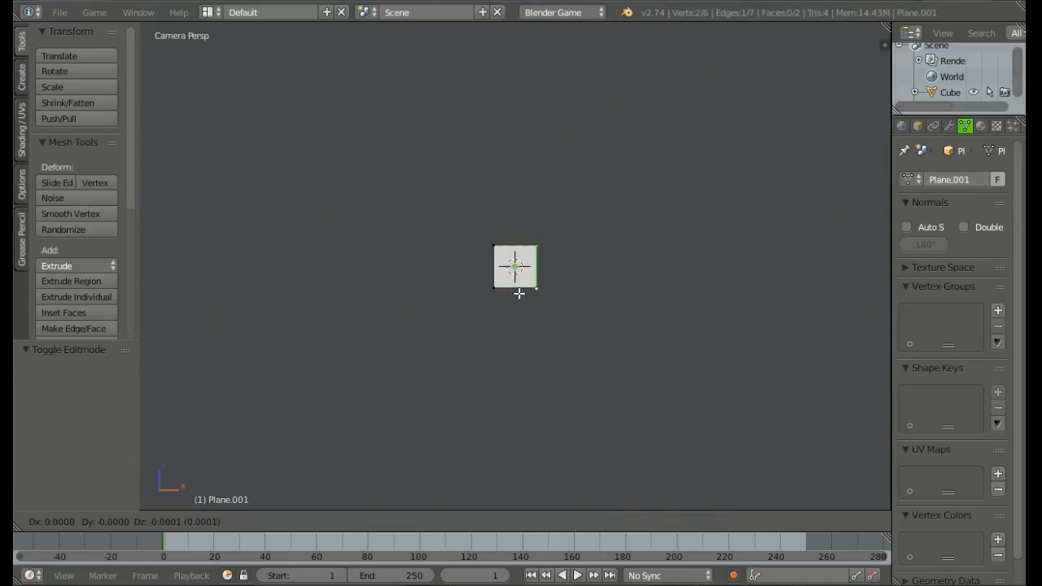
drag(514, 267, 775, 267)
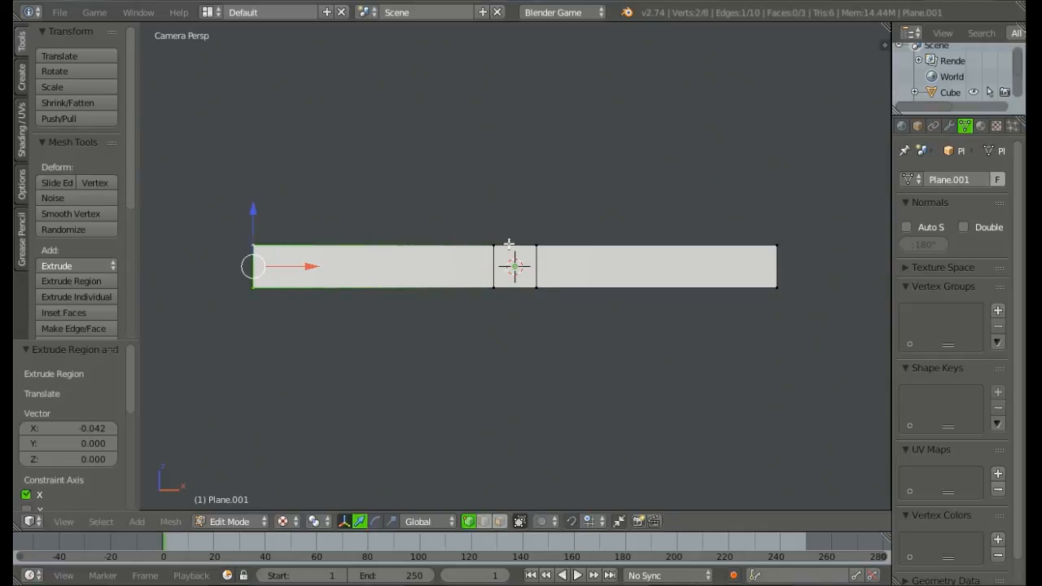
drag(513, 244, 512, 198)
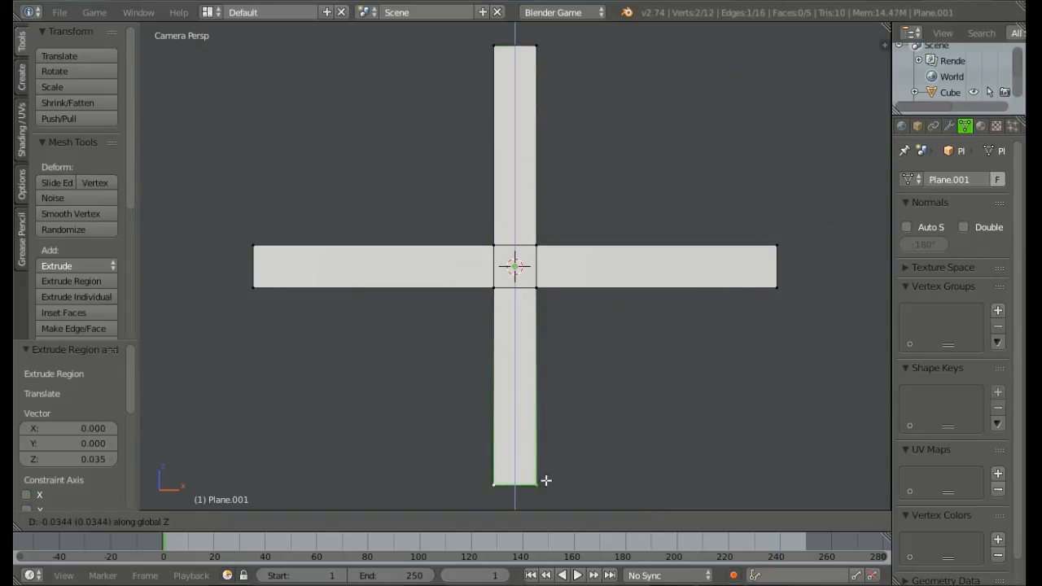
key(Tab)
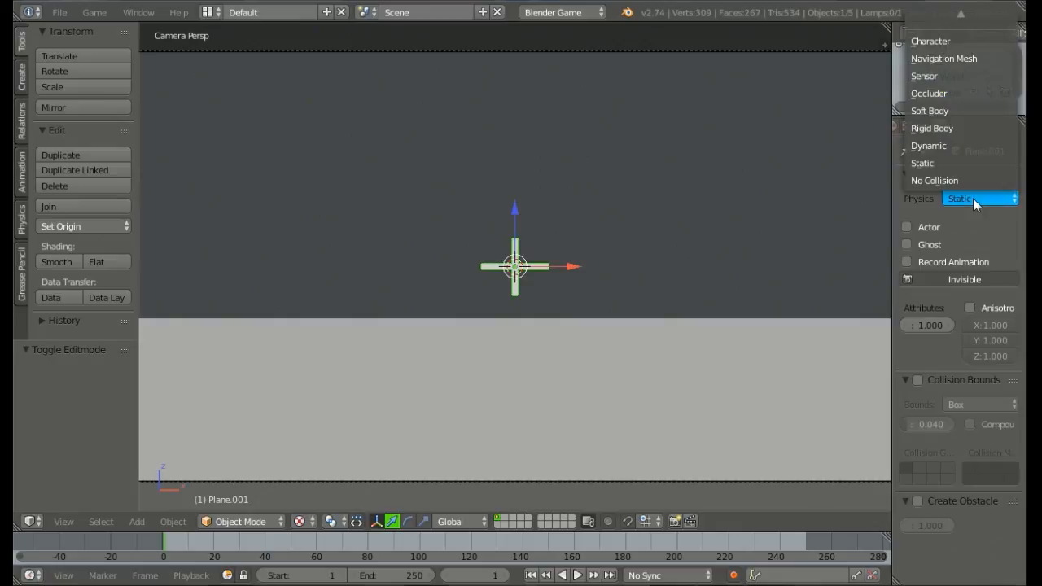
- Set the crosshair's physics type to No Collision and create a new material for it
click(934, 179)
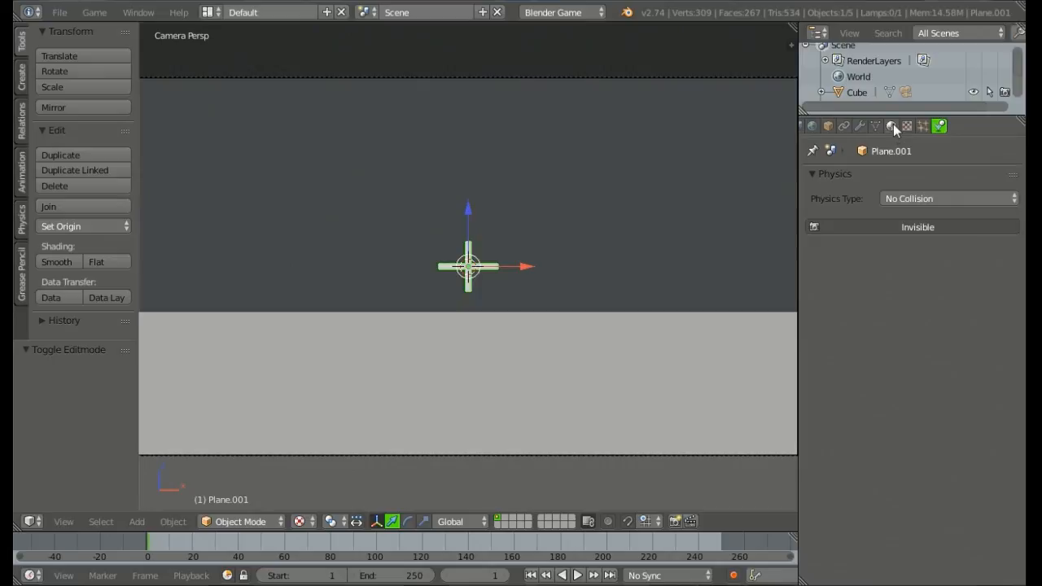
click(890, 127)
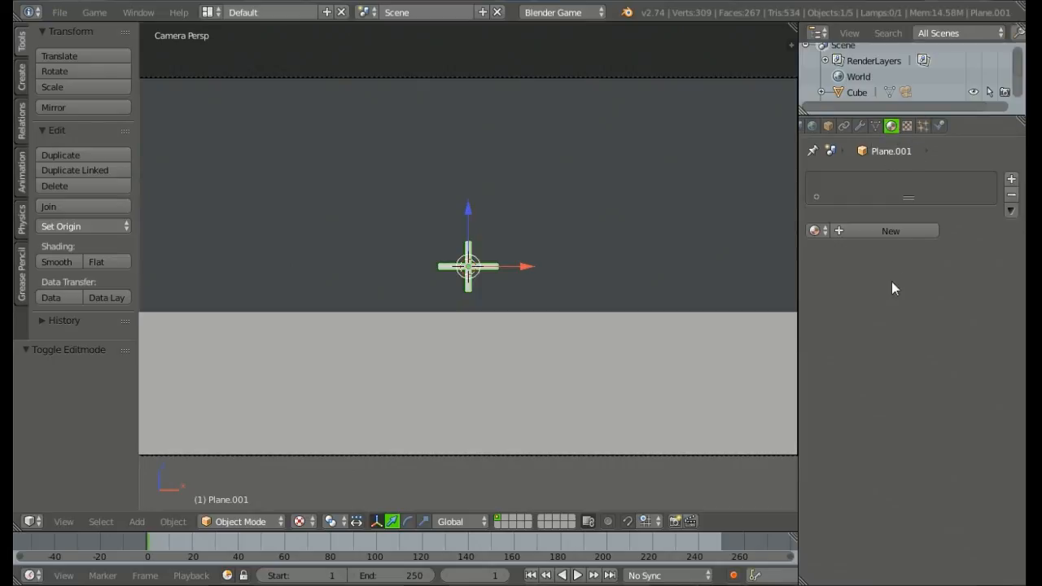
click(888, 232)
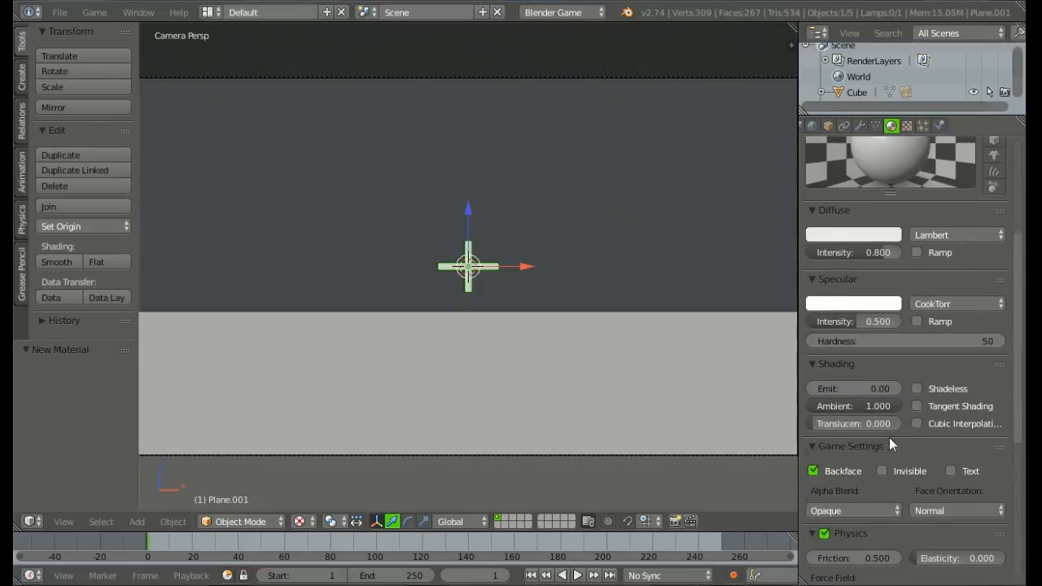
scroll(down, 3)
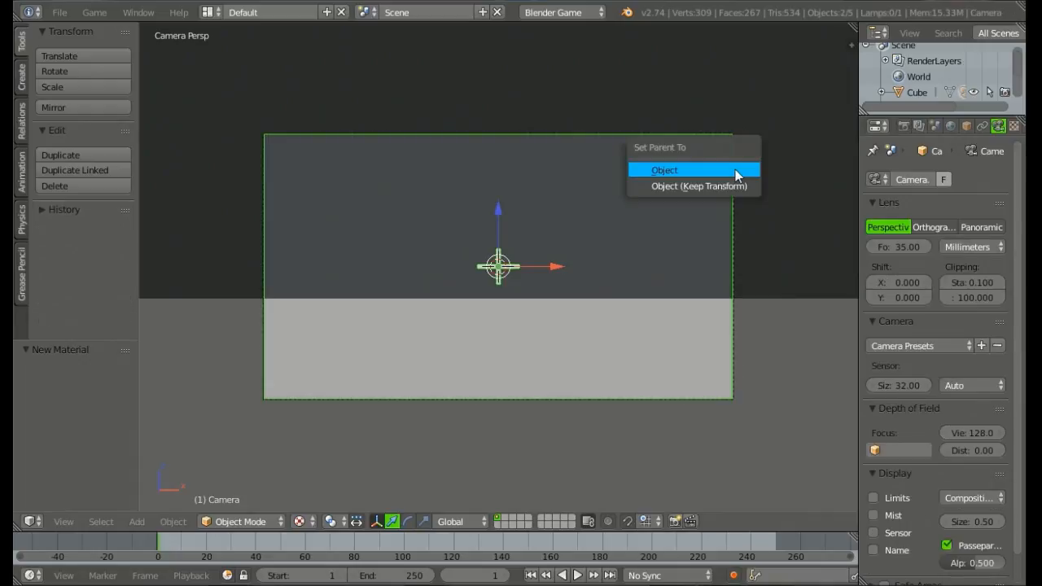
- Parent the crosshair to the camera and tick Shadeless on its material
click(664, 169)
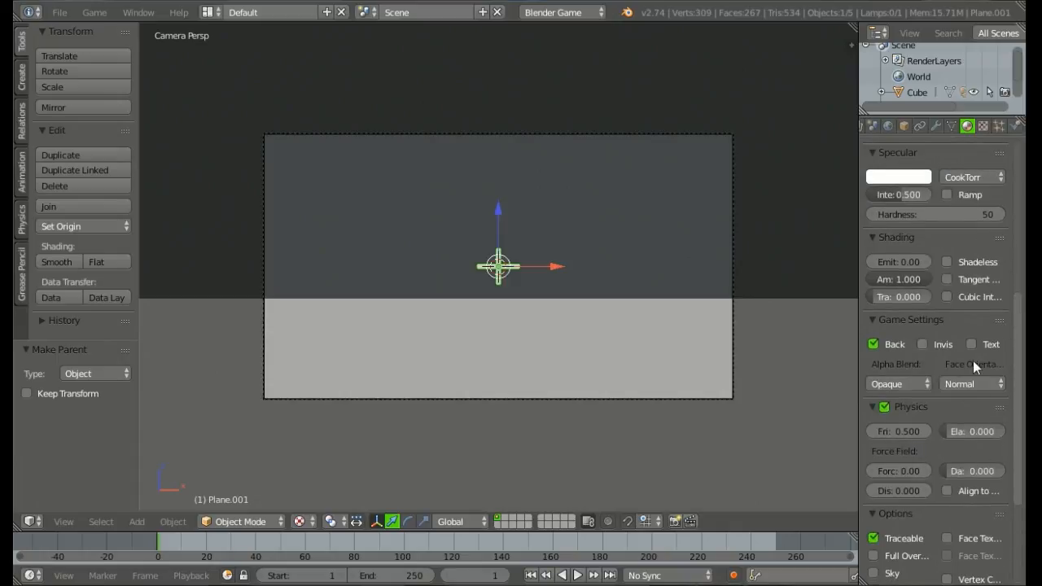
click(947, 260)
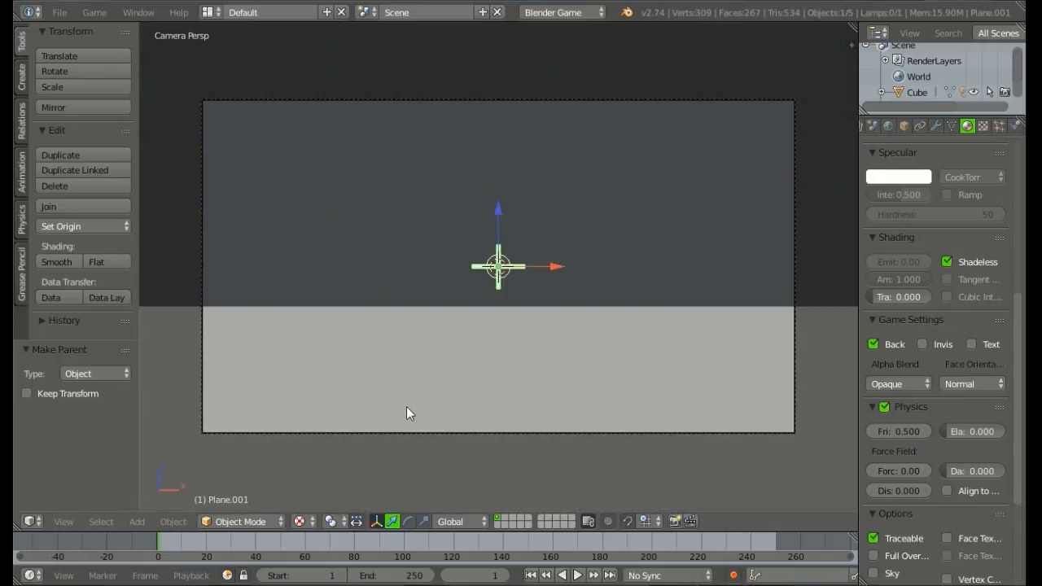
mouse_move(316, 348)
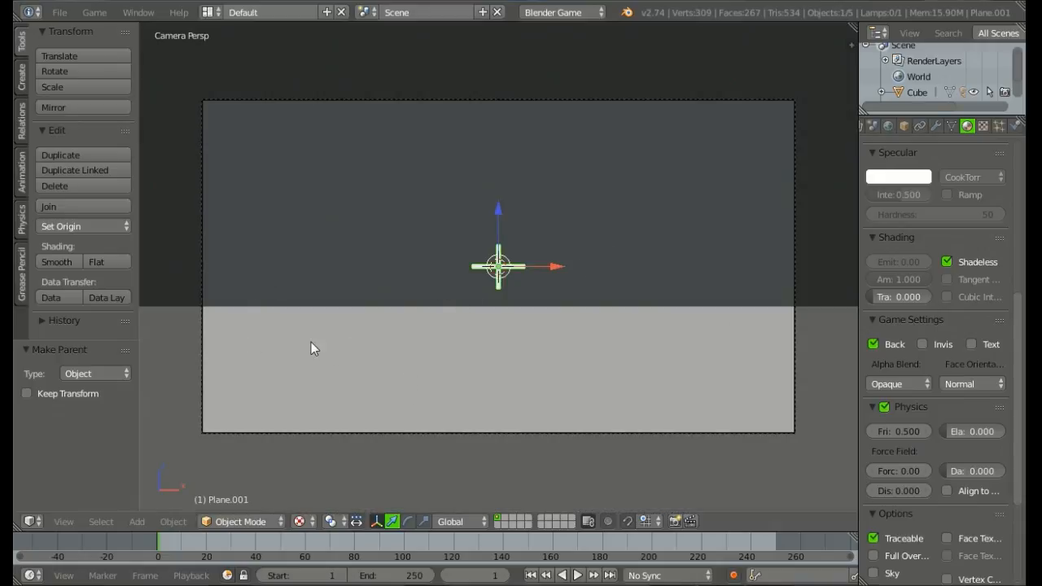
mouse_move(667, 264)
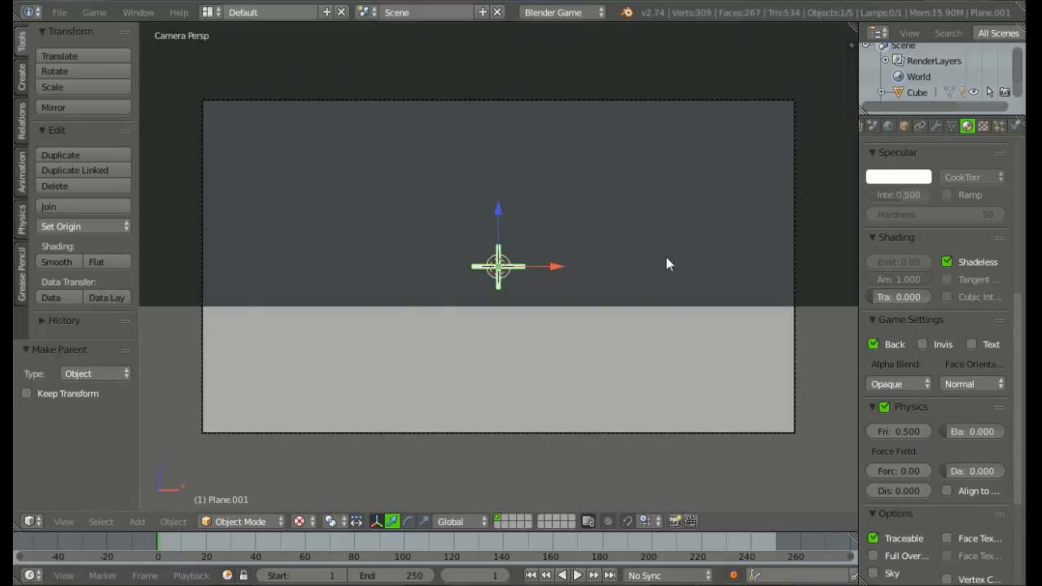
click(312, 340)
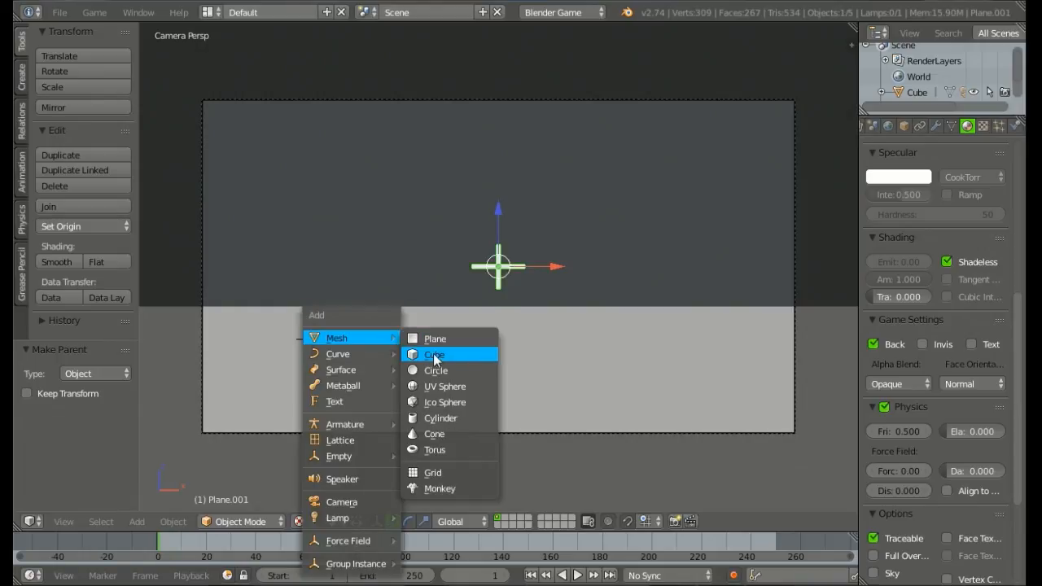
- Add a cube mesh and move it up above the ground
click(433, 355)
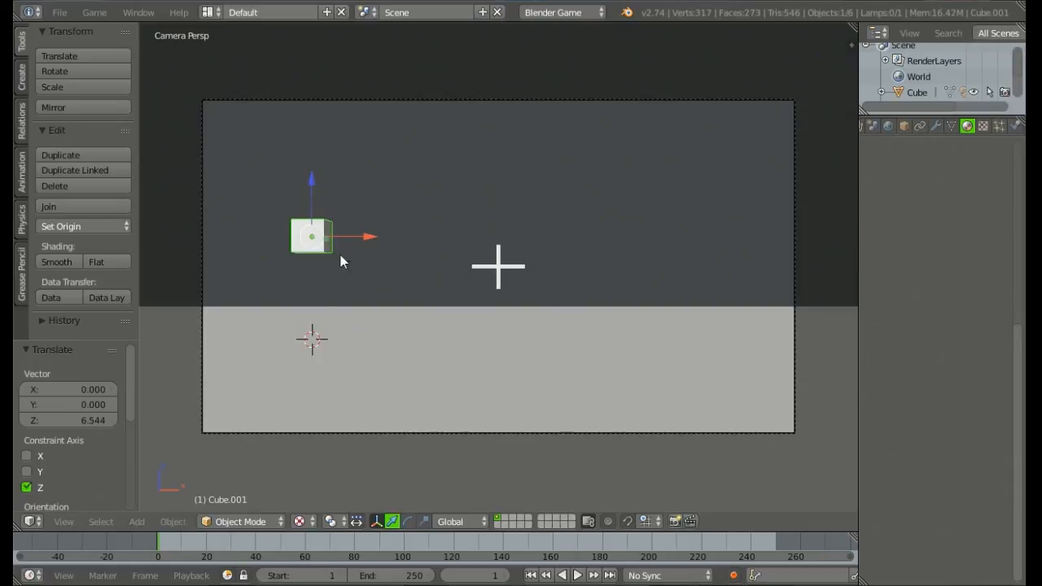
drag(313, 238, 395, 309)
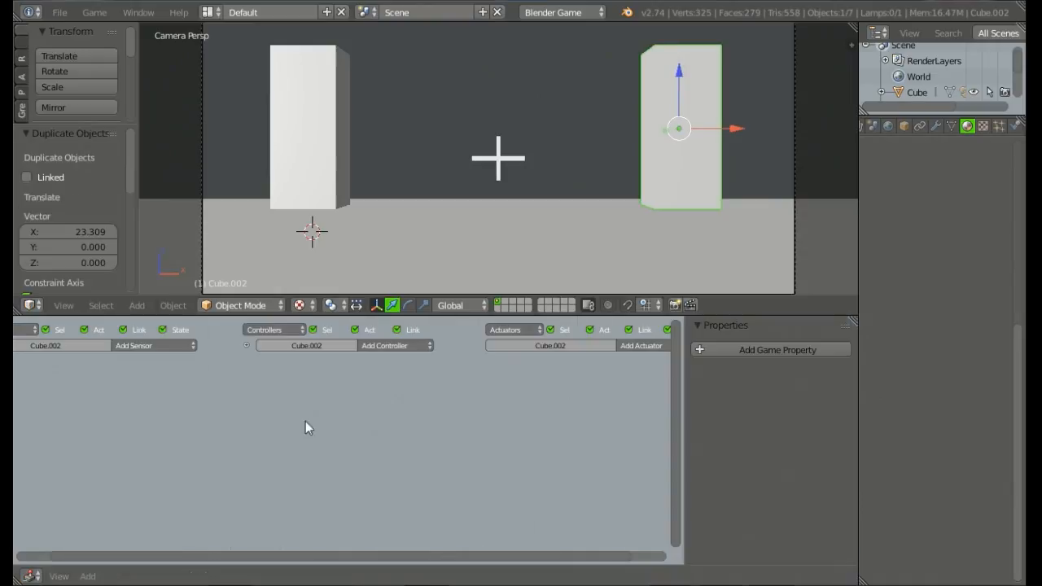
mouse_move(340, 104)
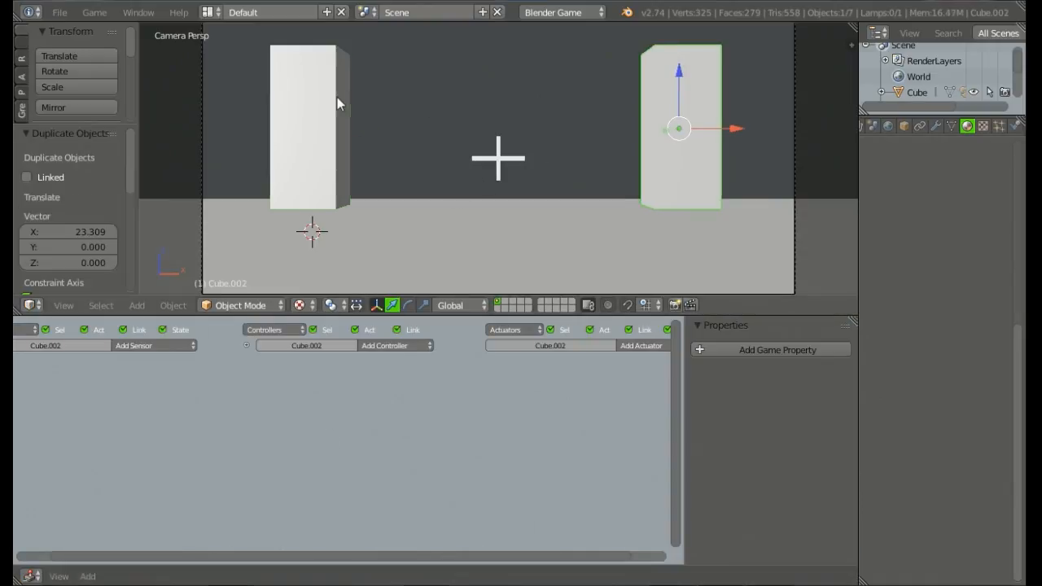
- Give the left cube a String game property type with value enemy
click(776, 348)
text(typ)
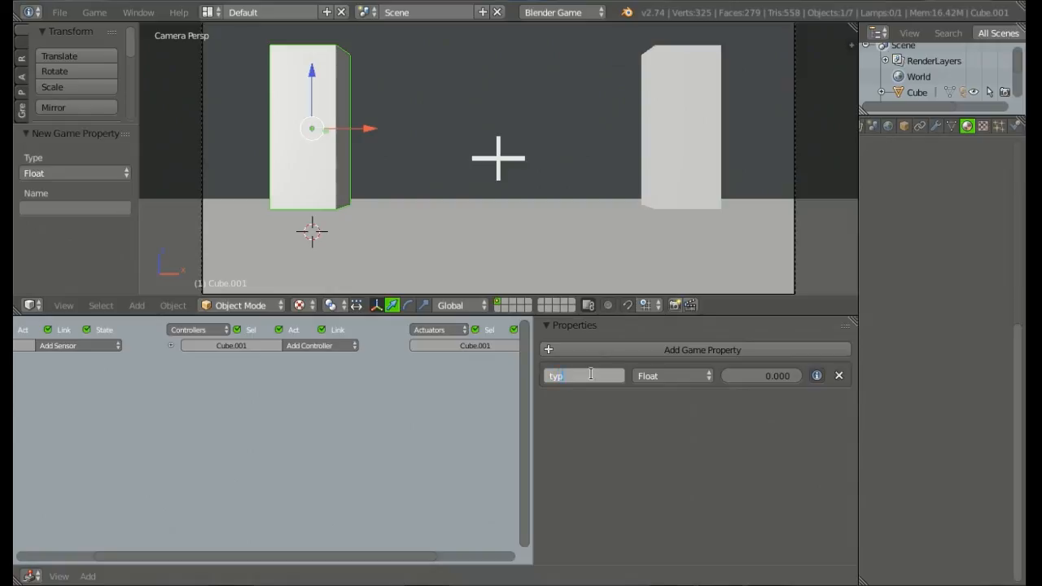
click(670, 374)
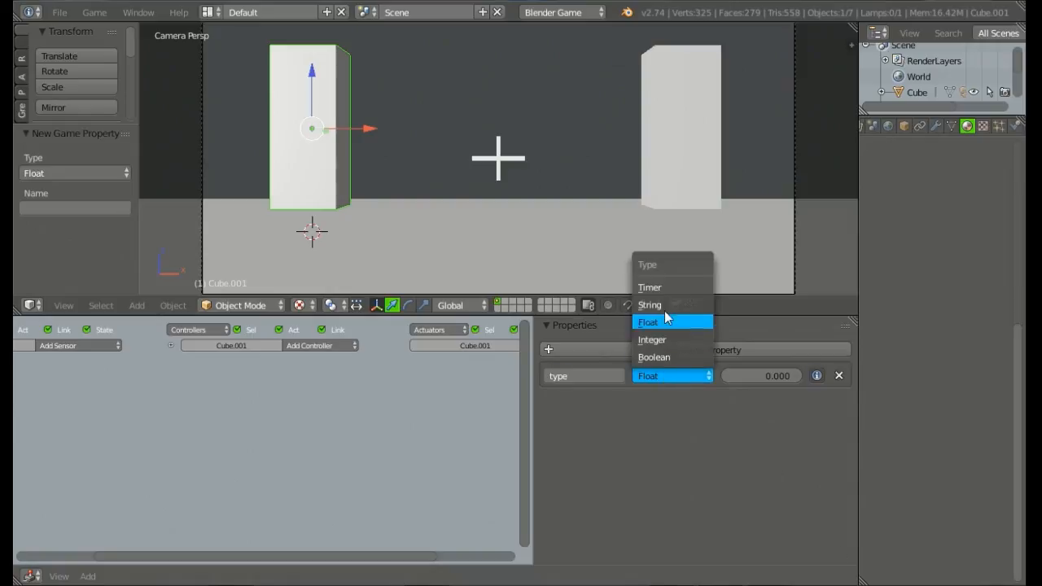
click(649, 305)
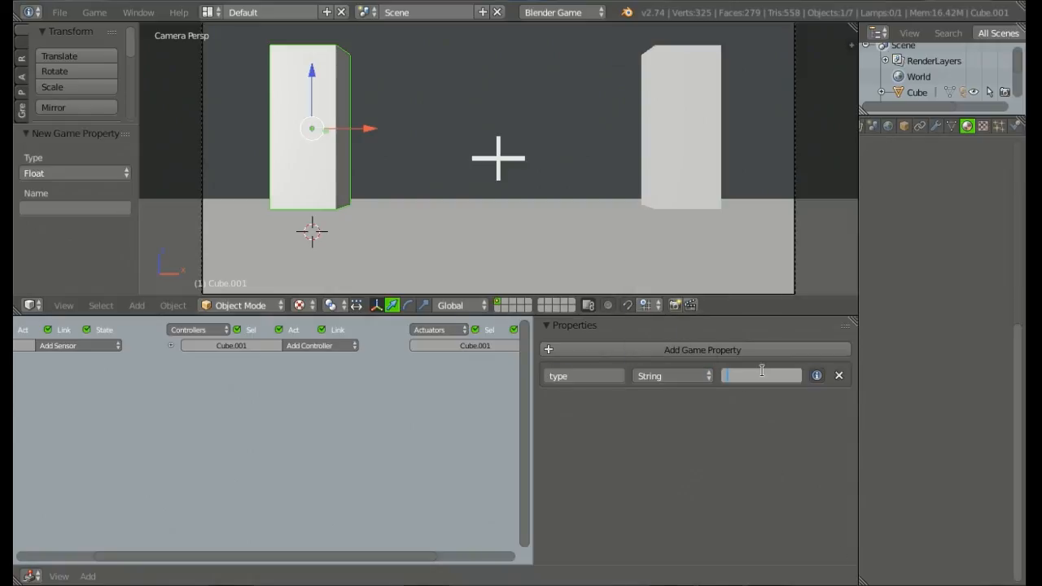
text(enemy)
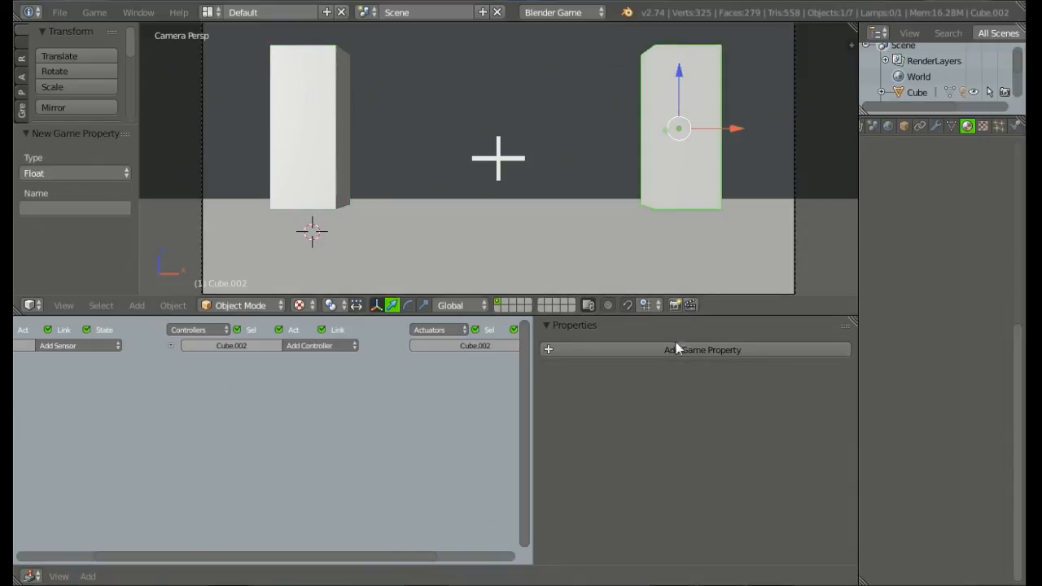
- Give the right cube a String game property type with value ally
click(702, 350)
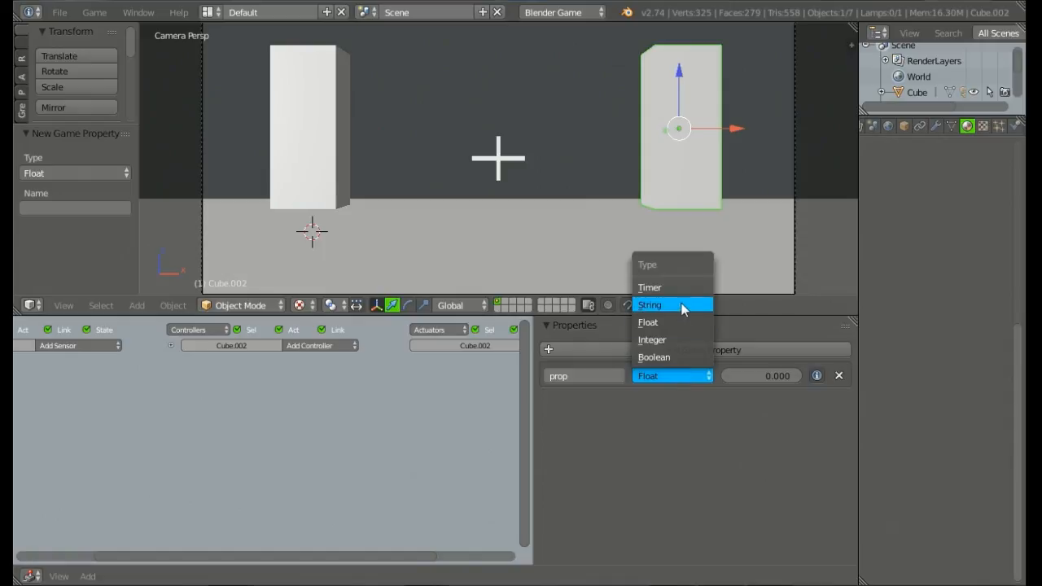
click(649, 304)
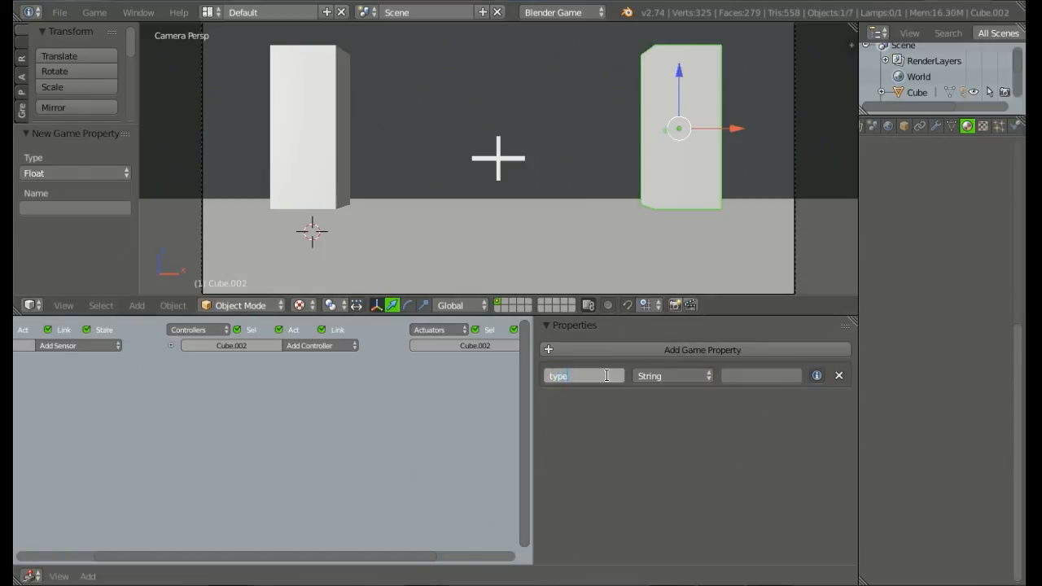
click(761, 374)
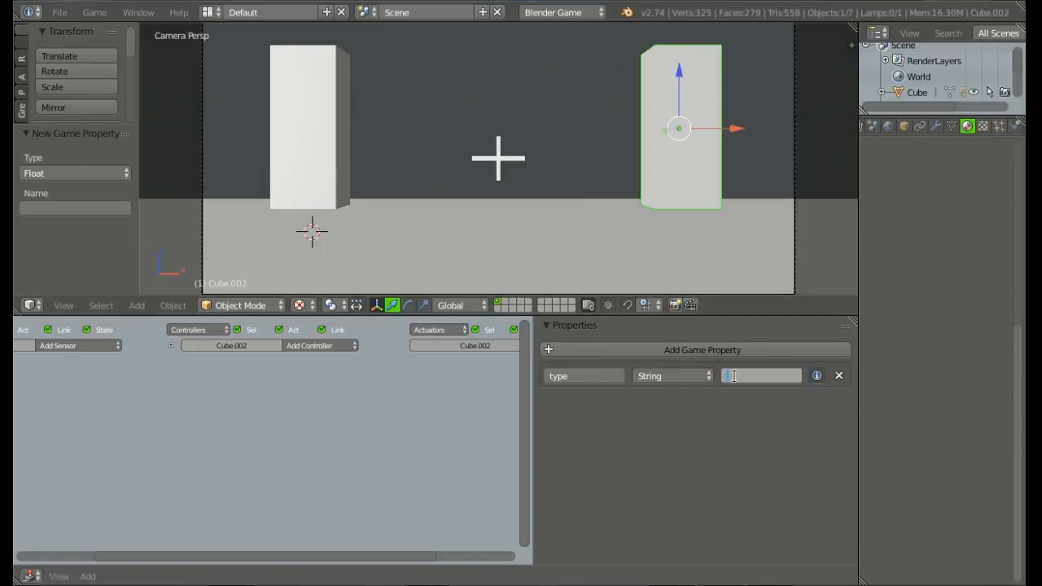
text(ally)
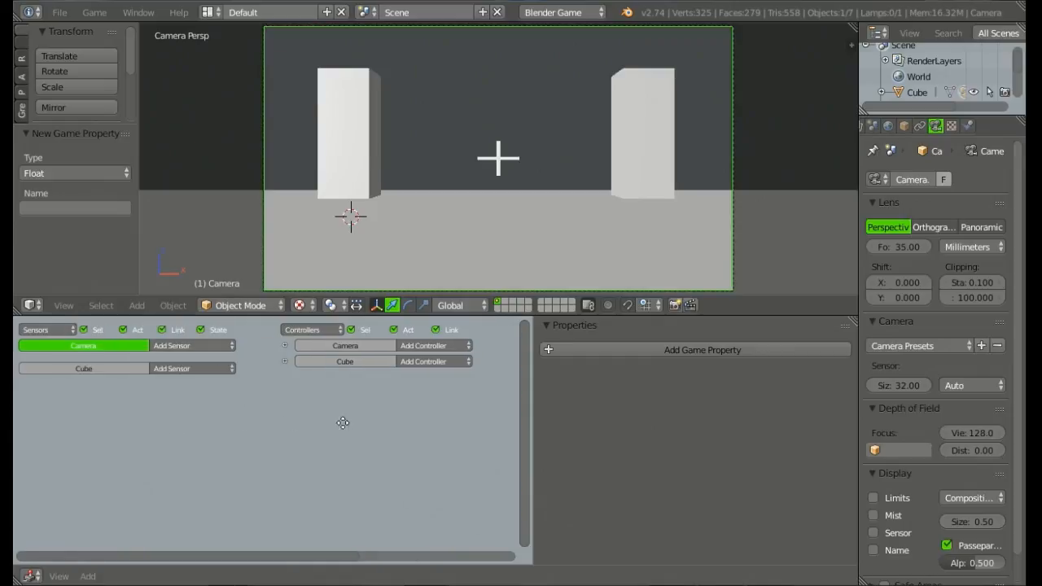
- Add a ray sensor to the camera, cast along Z with range 50
click(171, 343)
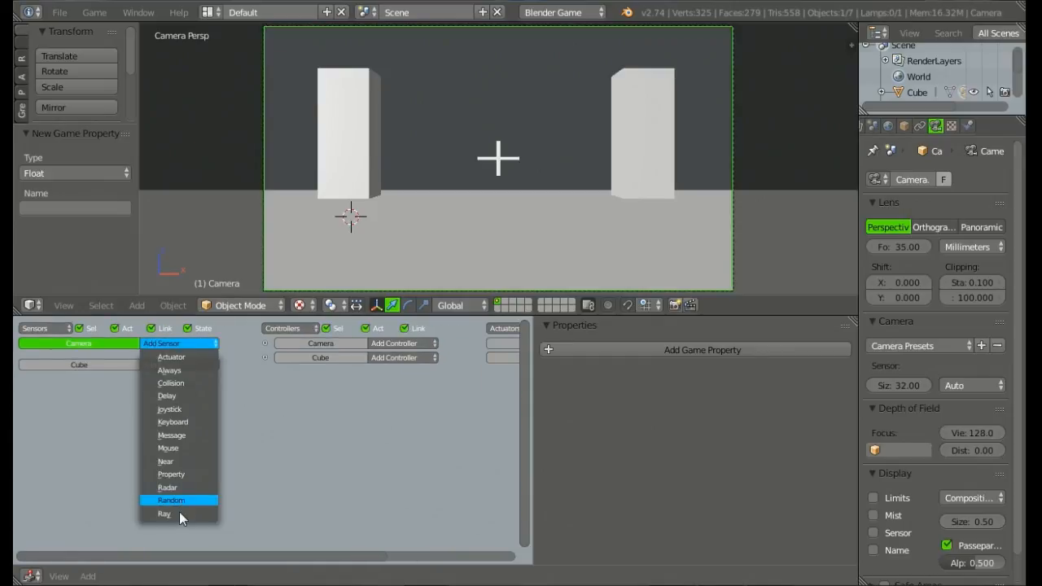
click(164, 515)
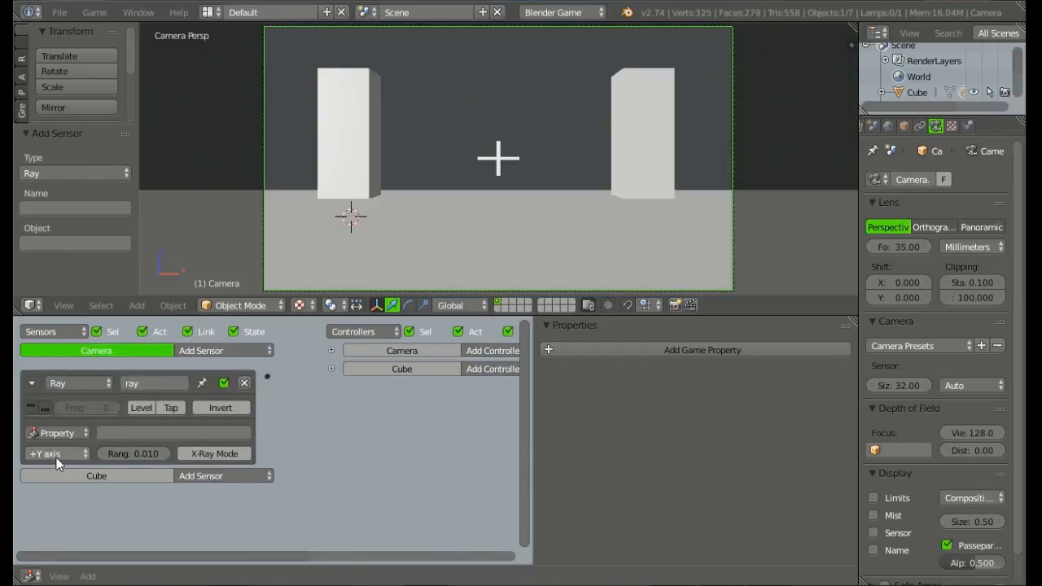
click(52, 453)
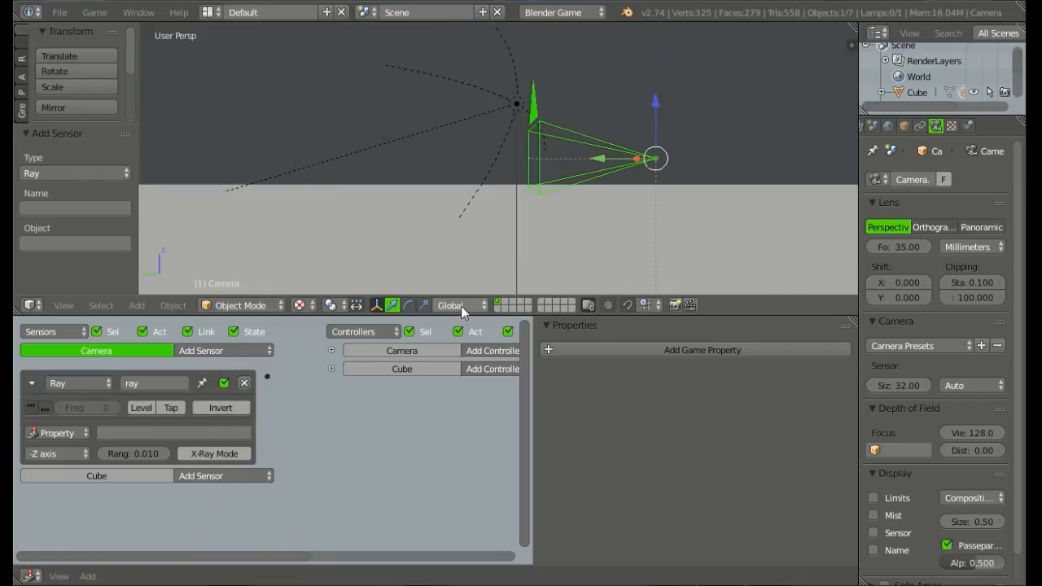
click(455, 306)
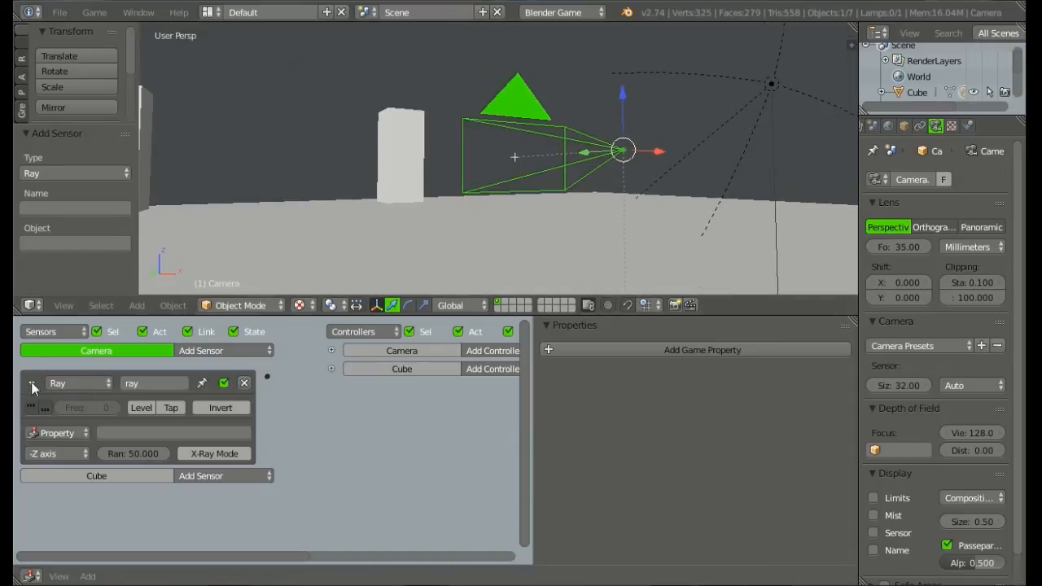
click(225, 350)
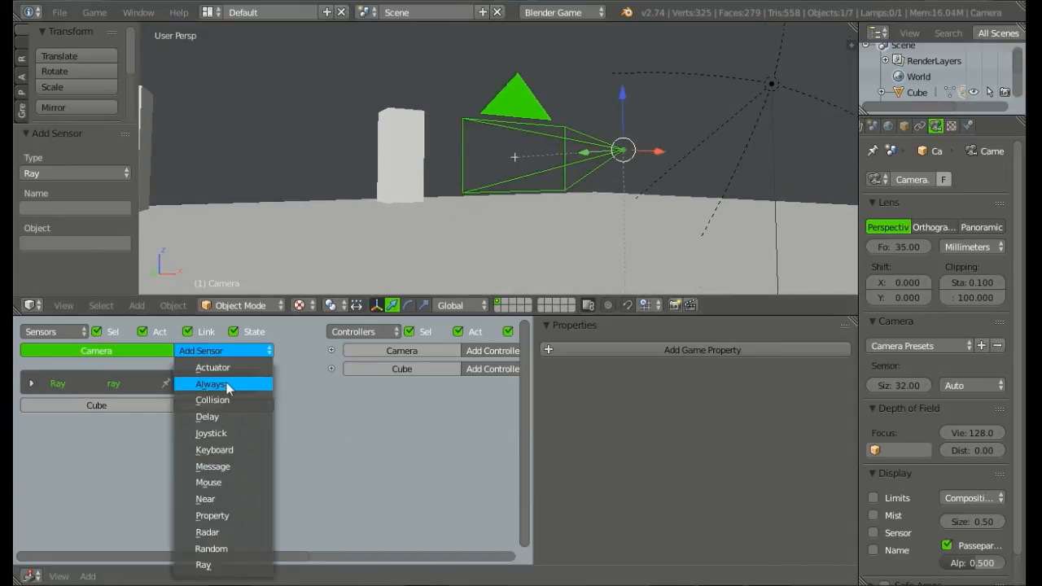
- Add an always sensor and a Python controller, wiring the sensors to it
click(211, 384)
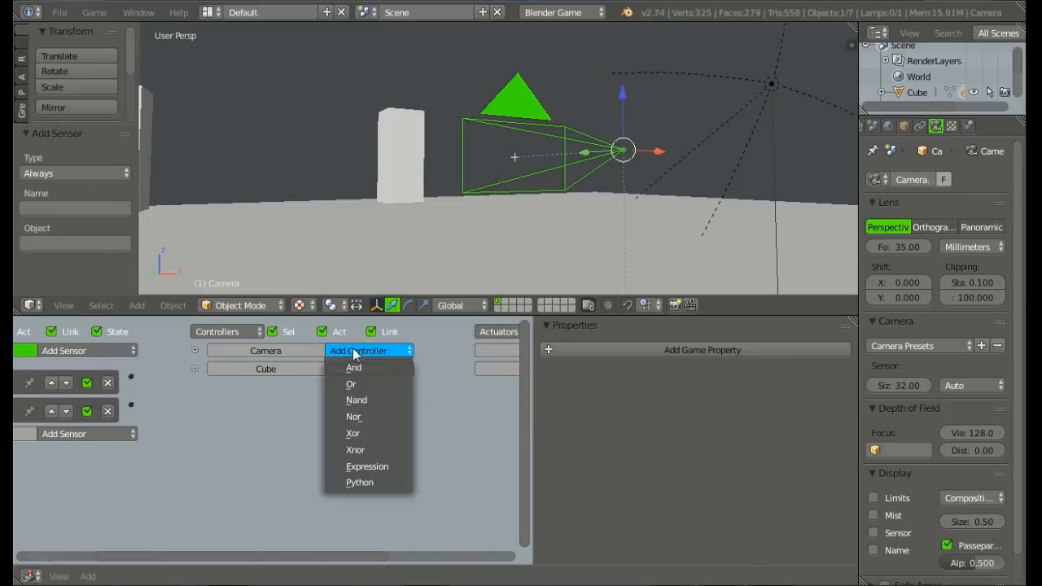
click(360, 482)
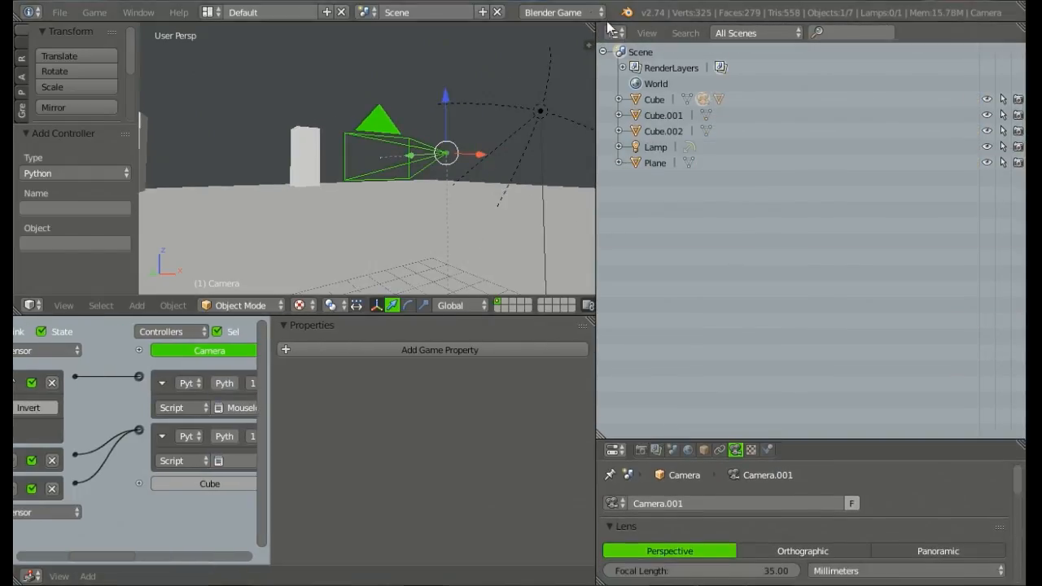
- Switch the outliner area to a Text Editor and create a new empty text block
click(614, 33)
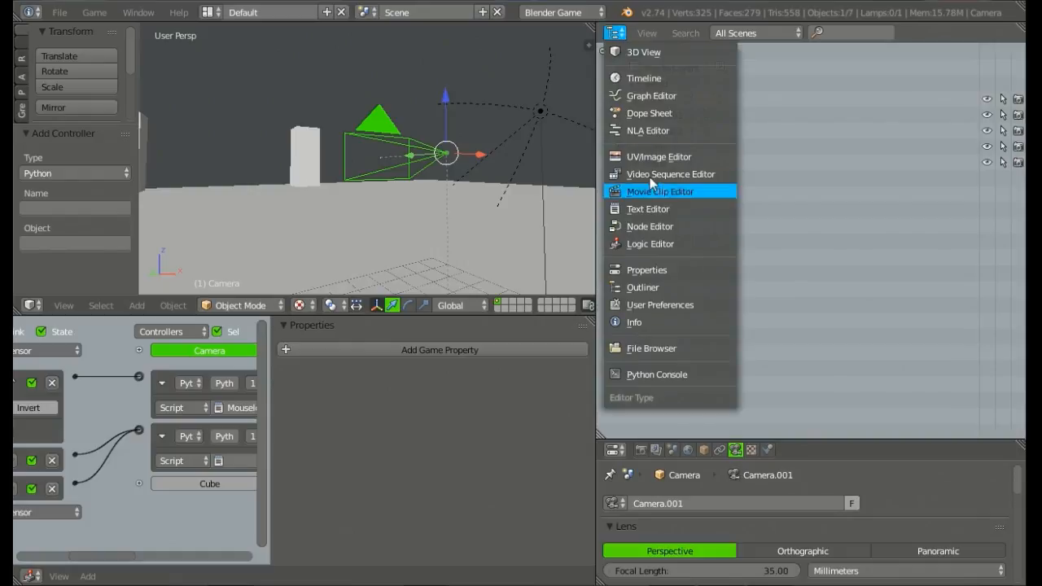
click(648, 208)
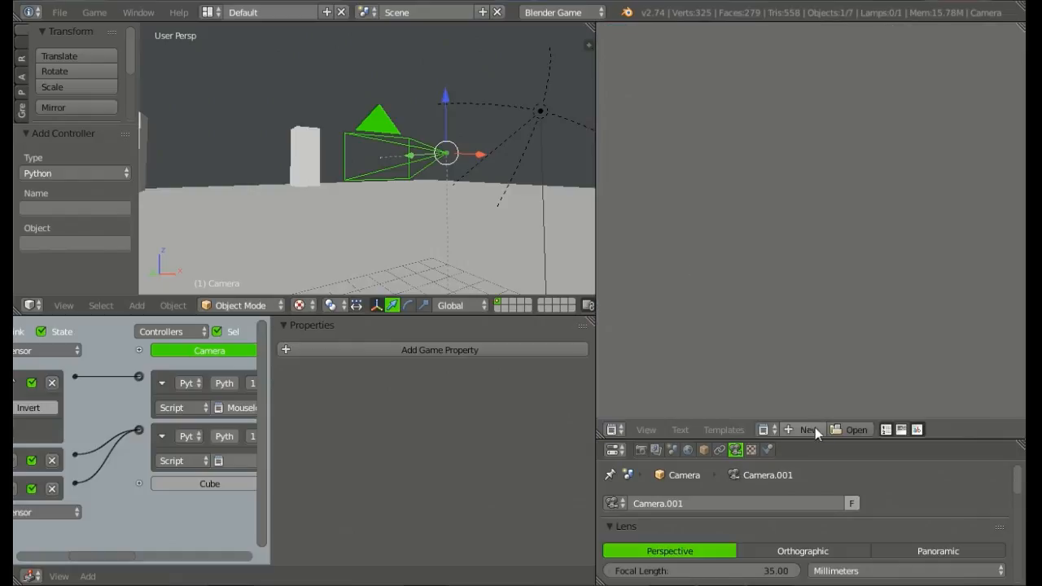
click(807, 430)
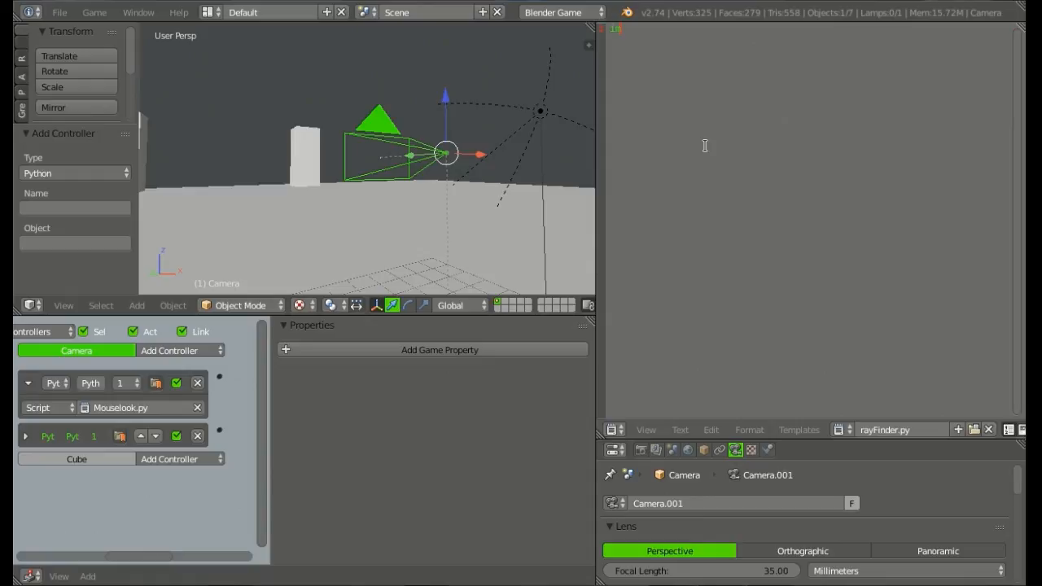
- Write import bge, cont = bge.logic.getCurrentController() and own = cont.owner
text(import bge)
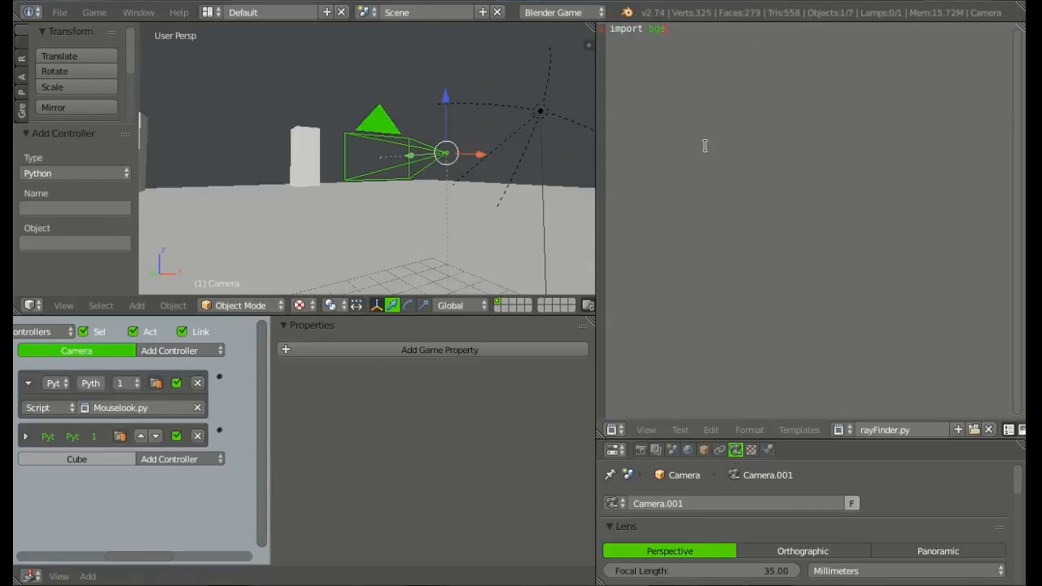
key(Return)
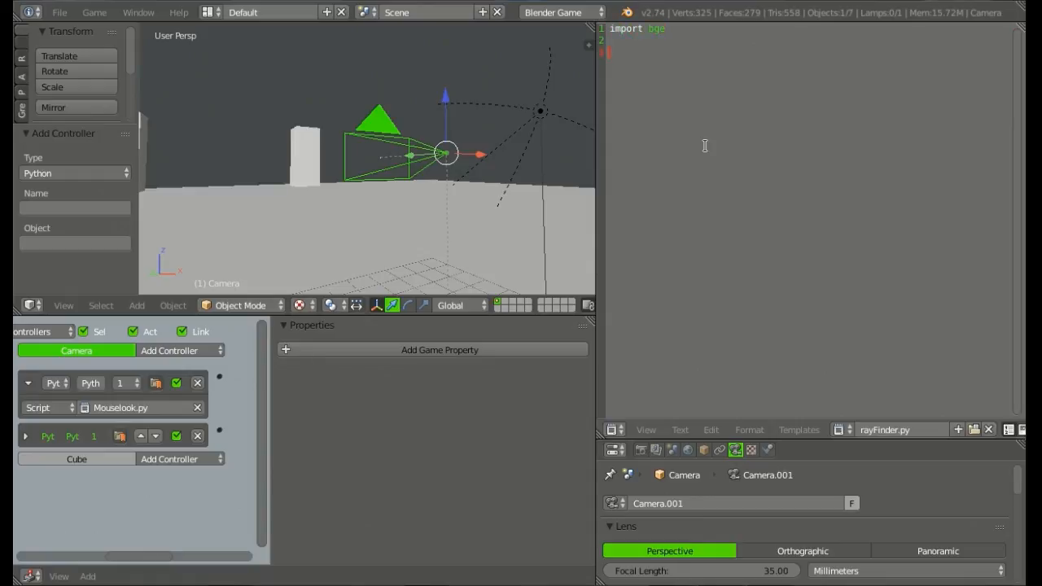
text(cont = bge.logic.)
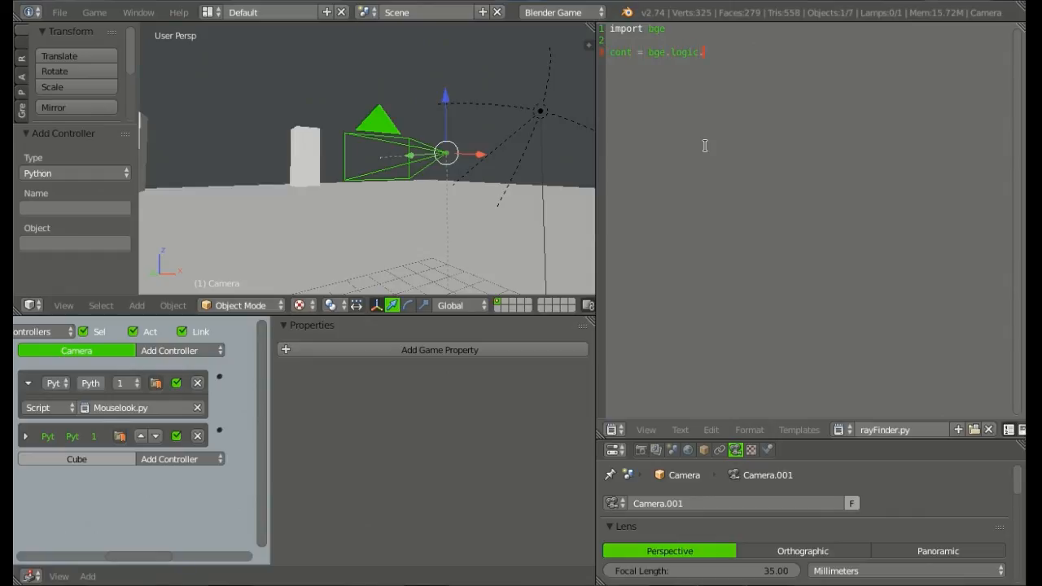
text(getCurren)
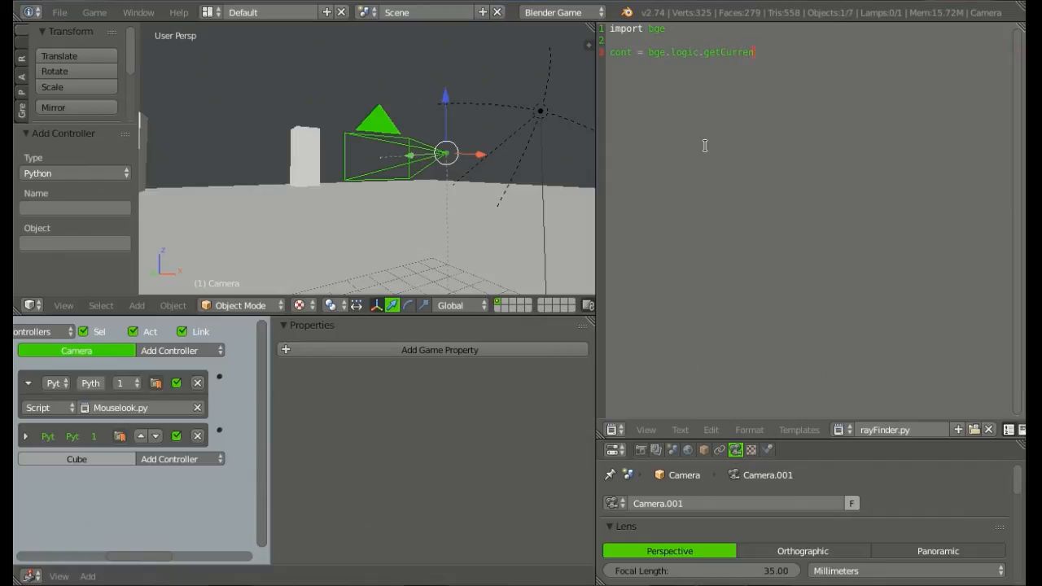
text(Controller)
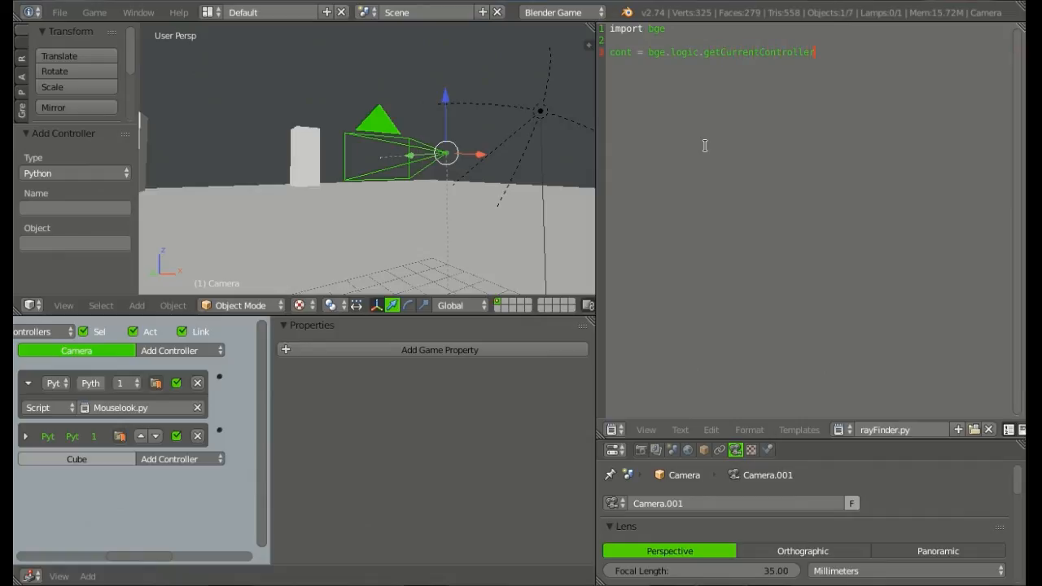
text(())
text(own = cont)
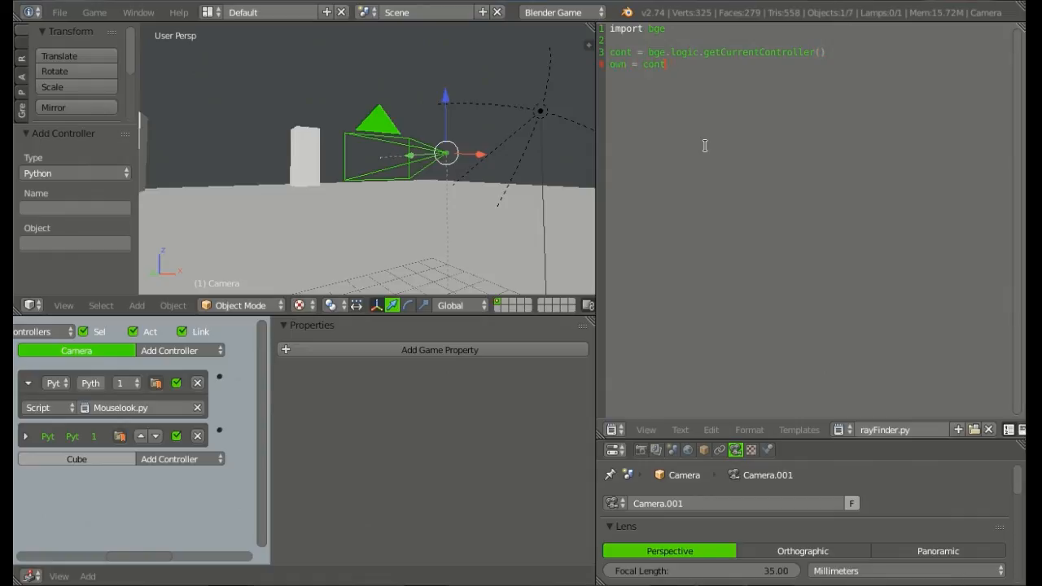
text(.owner)
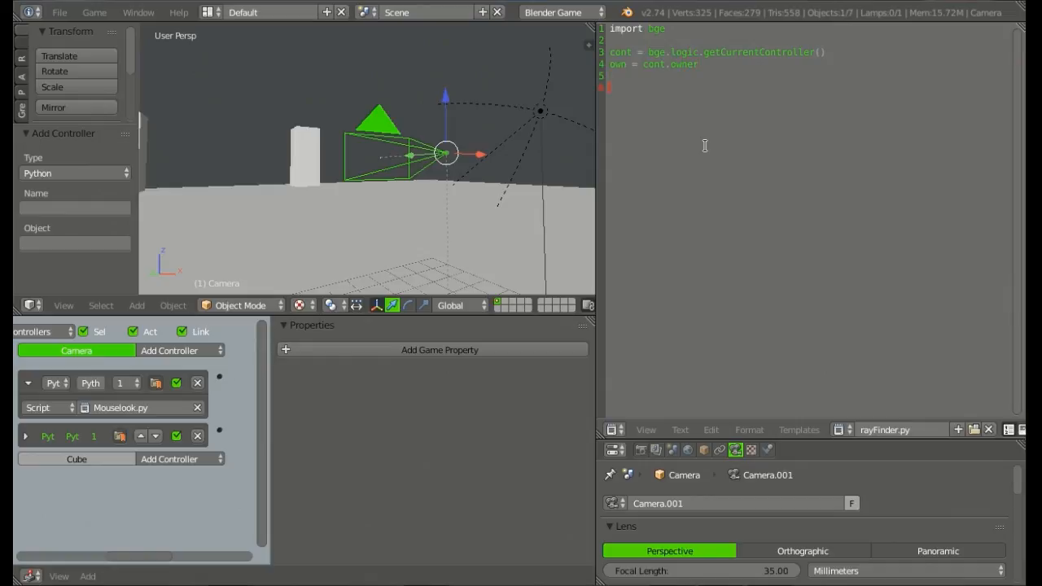
- Write scene = bge.logic.getCurrentScene() and begin reticle = scene.objects
text(scene.)
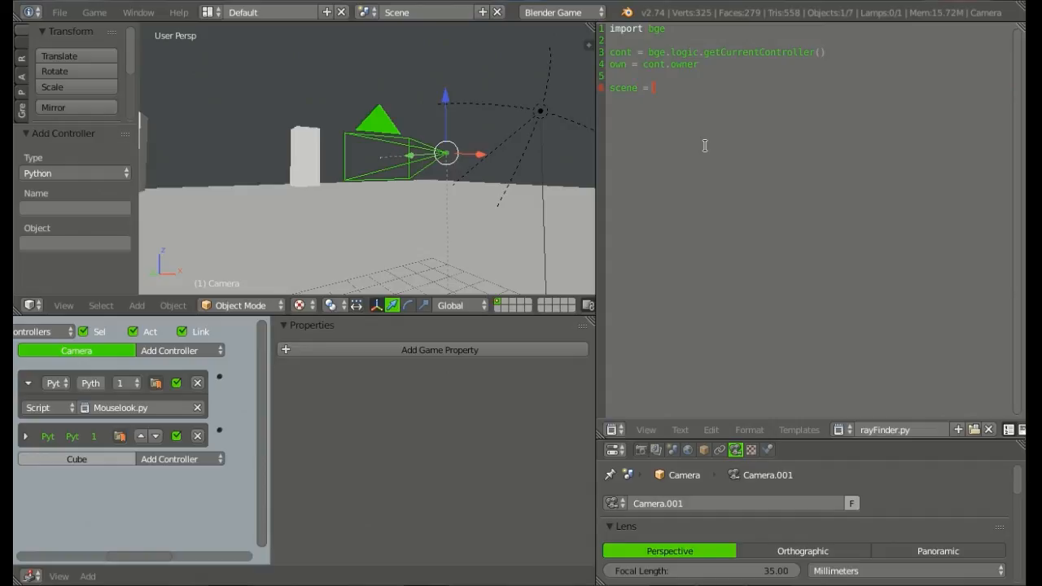
text(bge.logic.getCurrentScene)
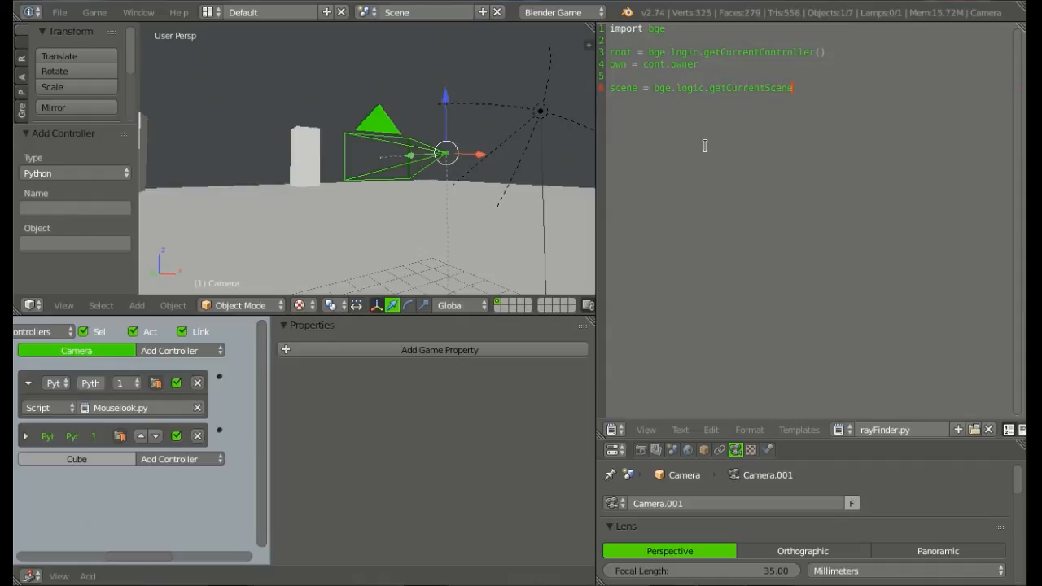
text(()
text(reticle = sce)
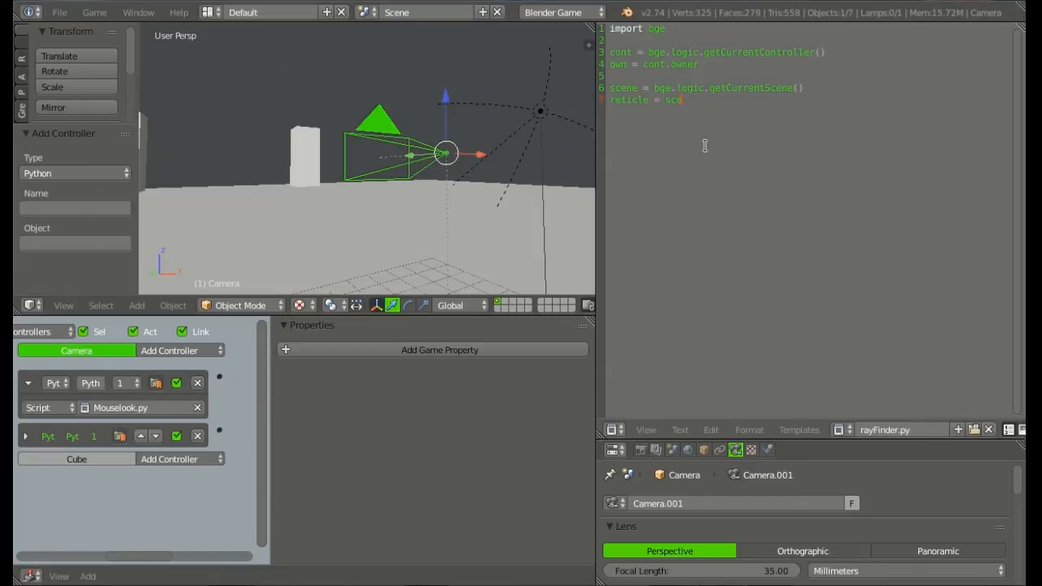
text(.objects["reticle)
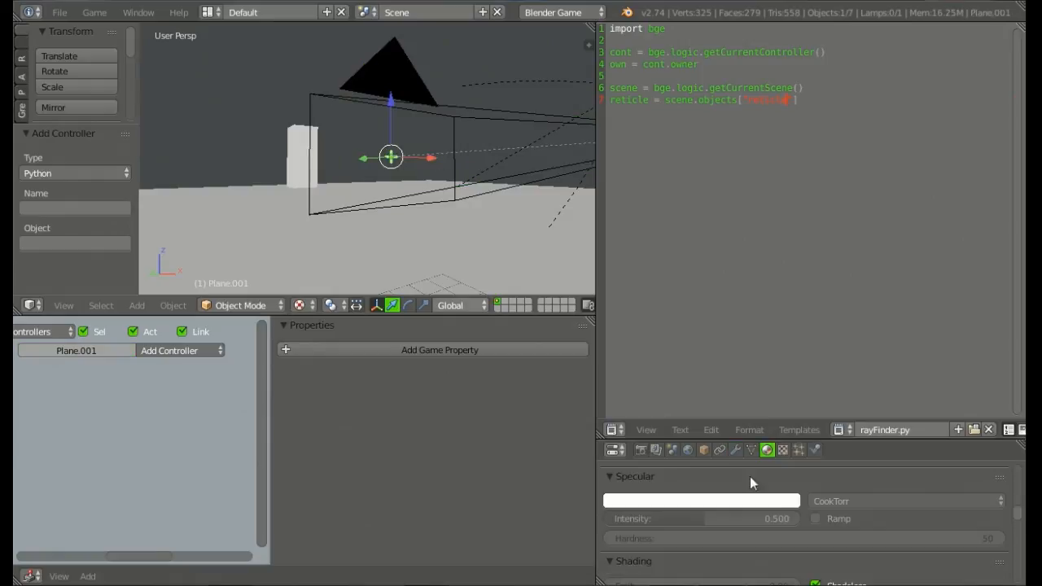
- Rename Plane.001 to reticle in Object properties to match scene.objects['reticle']
click(703, 449)
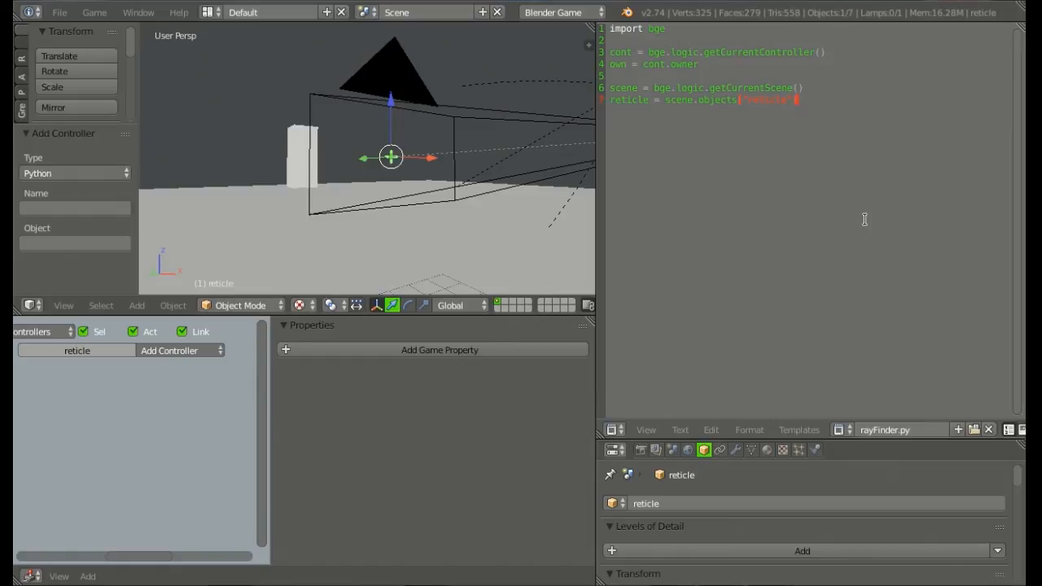
- Write ray = cont.sensors['ray'] to fetch the Ray sensor
key(Return)
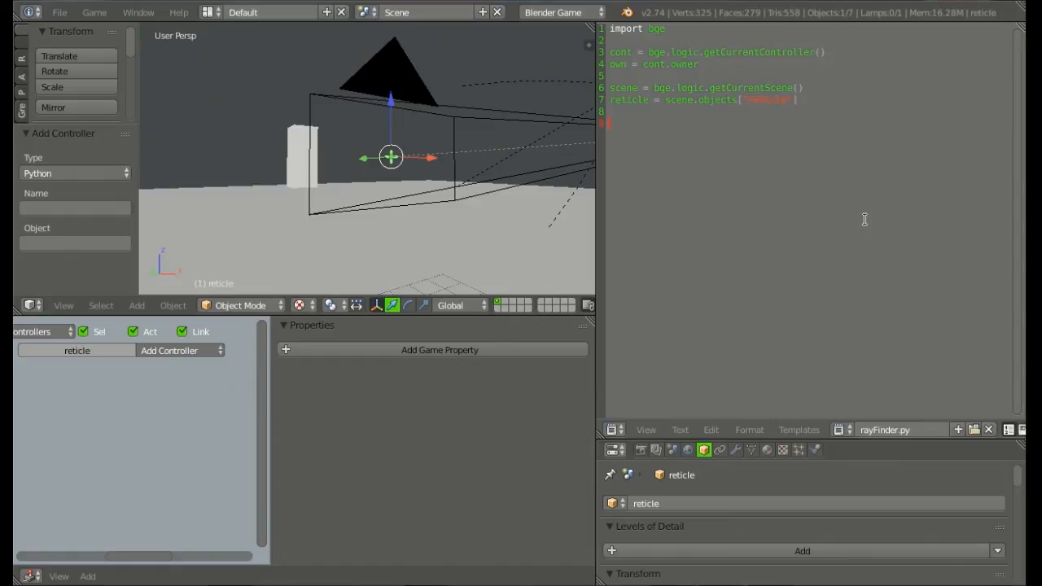
text(ray =)
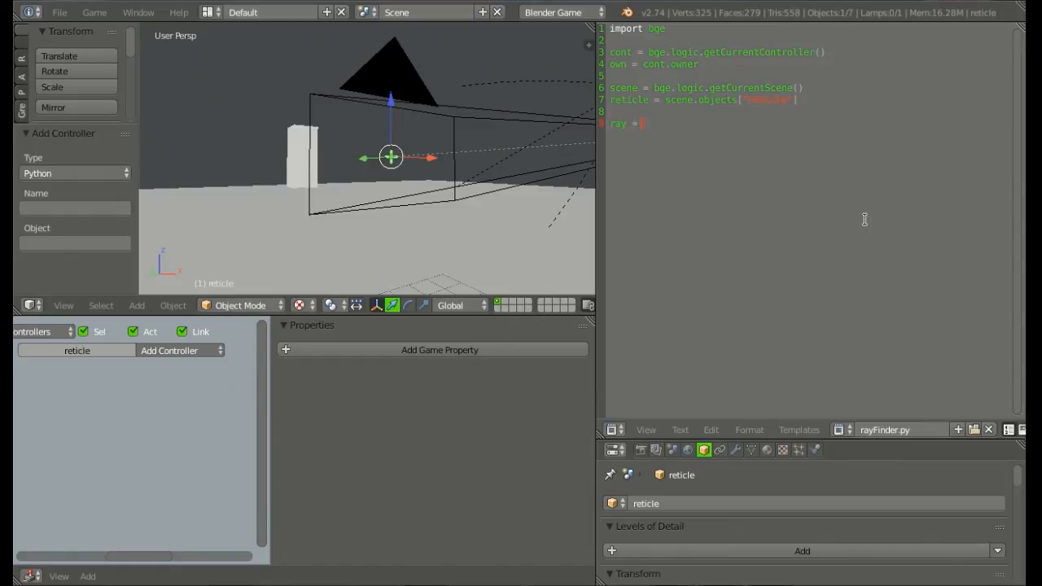
text(cont.)
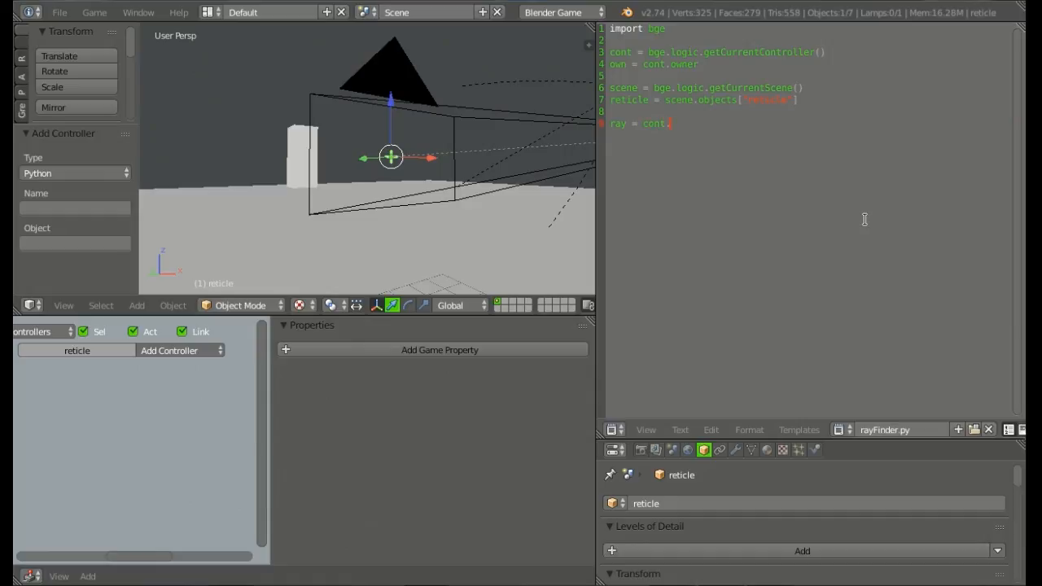
text(sensors["ray)
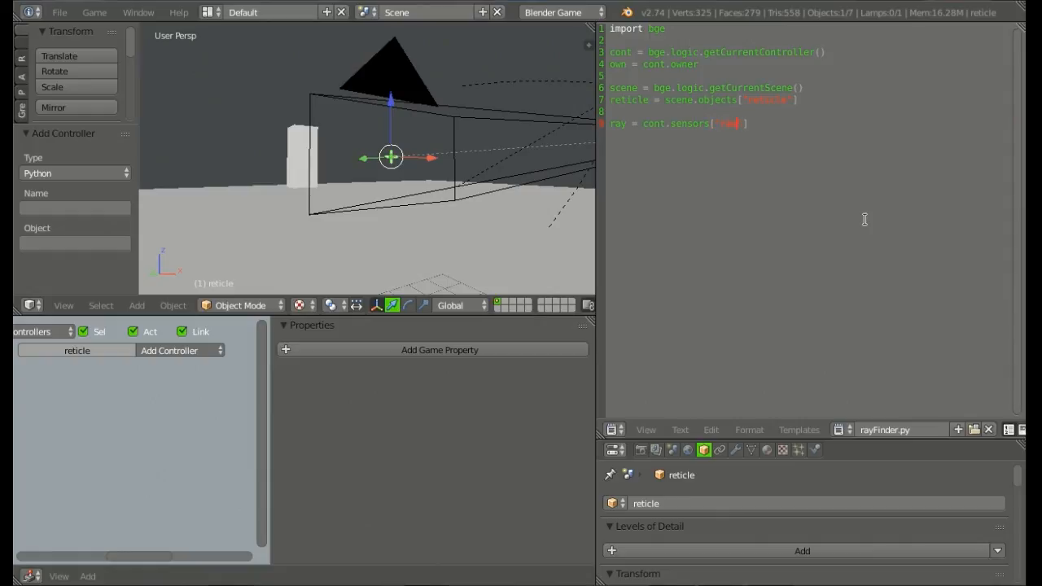
text(ray)
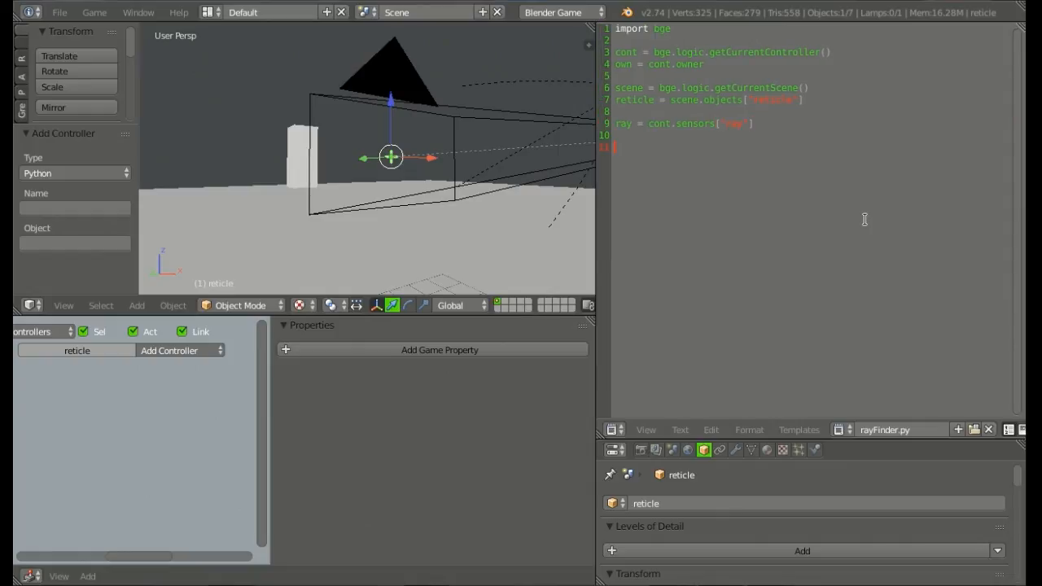
- Write target = ray.hitObject, if ray.positive: and begin a nested if
text(if ray)
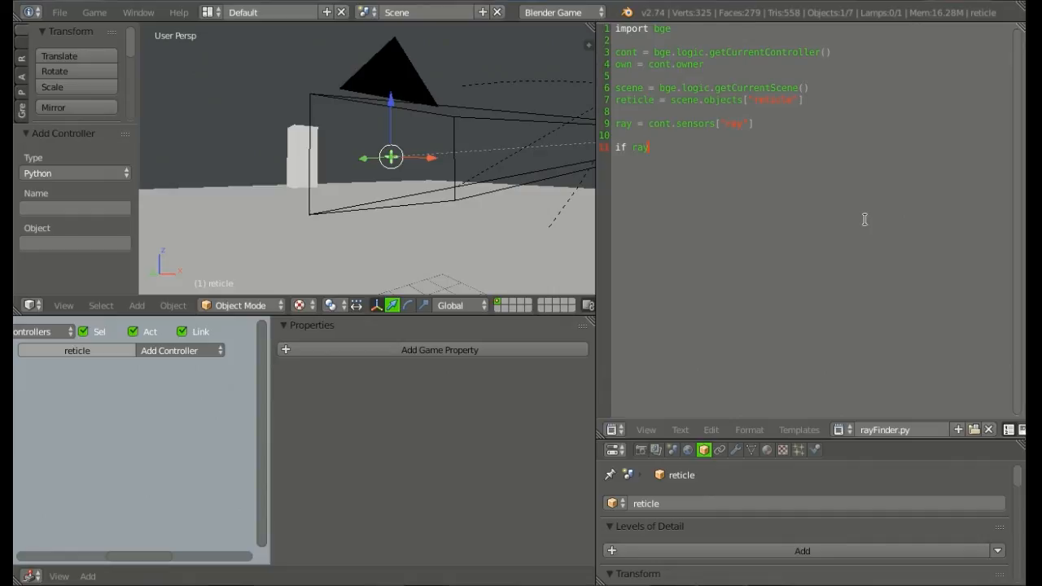
text(.positive:)
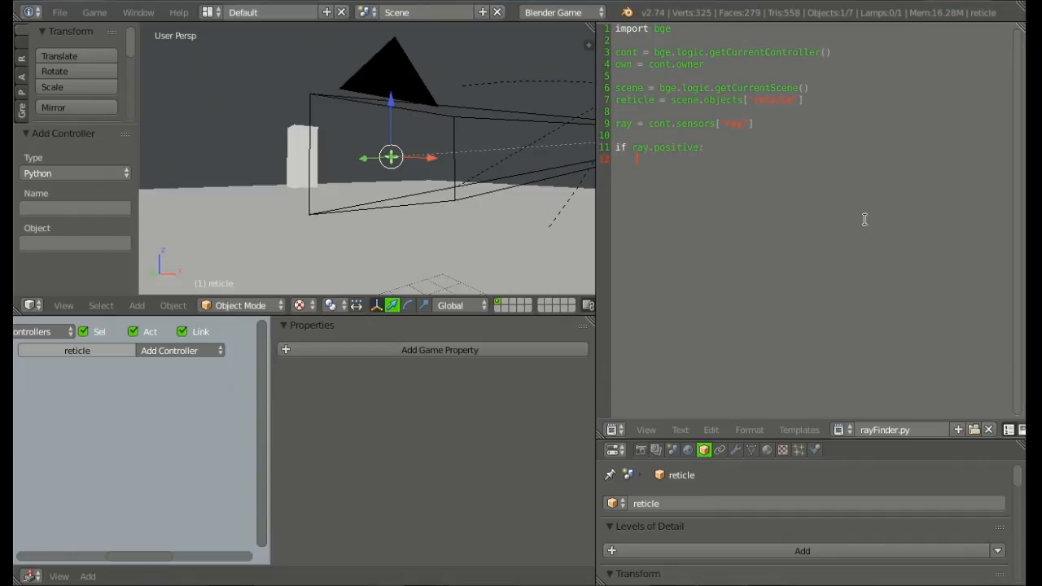
text(target)
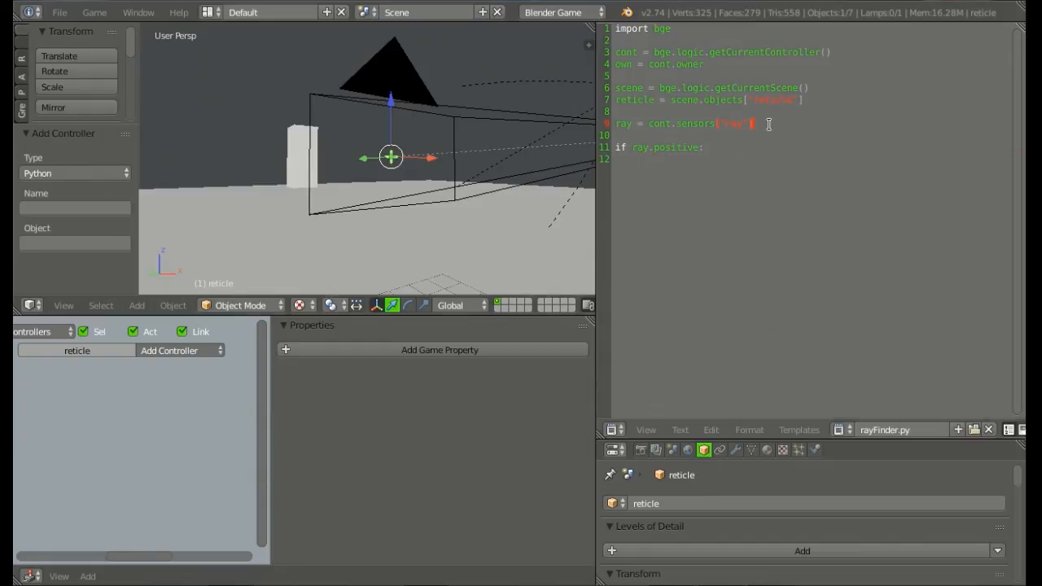
text(target)
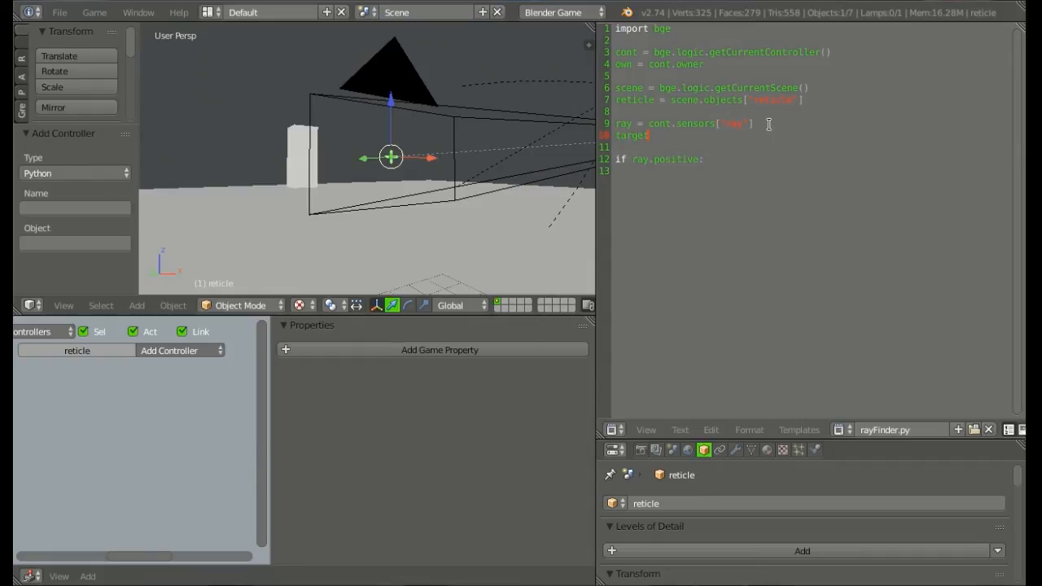
text(= ray)
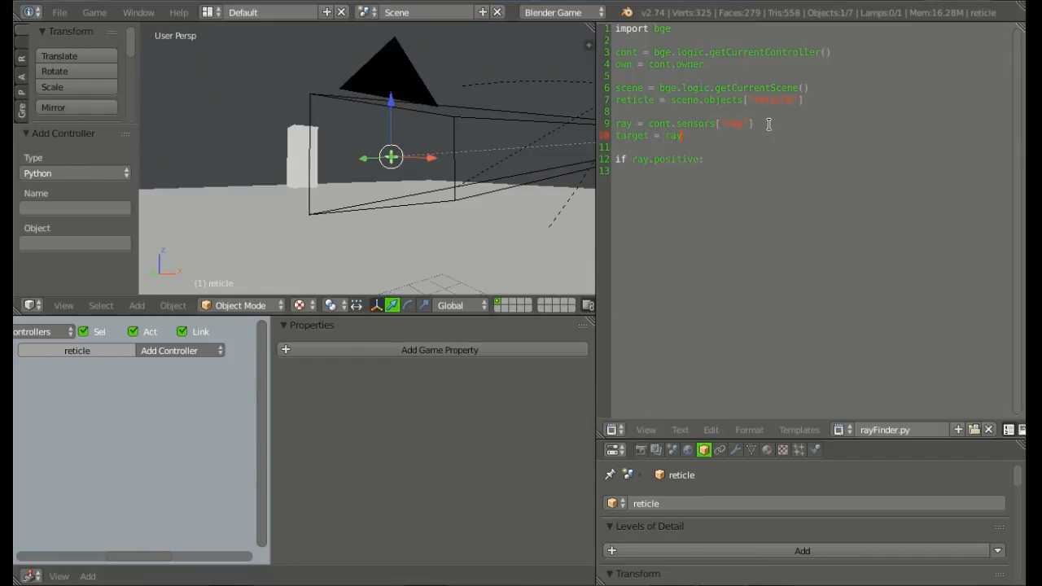
text(.hit0)
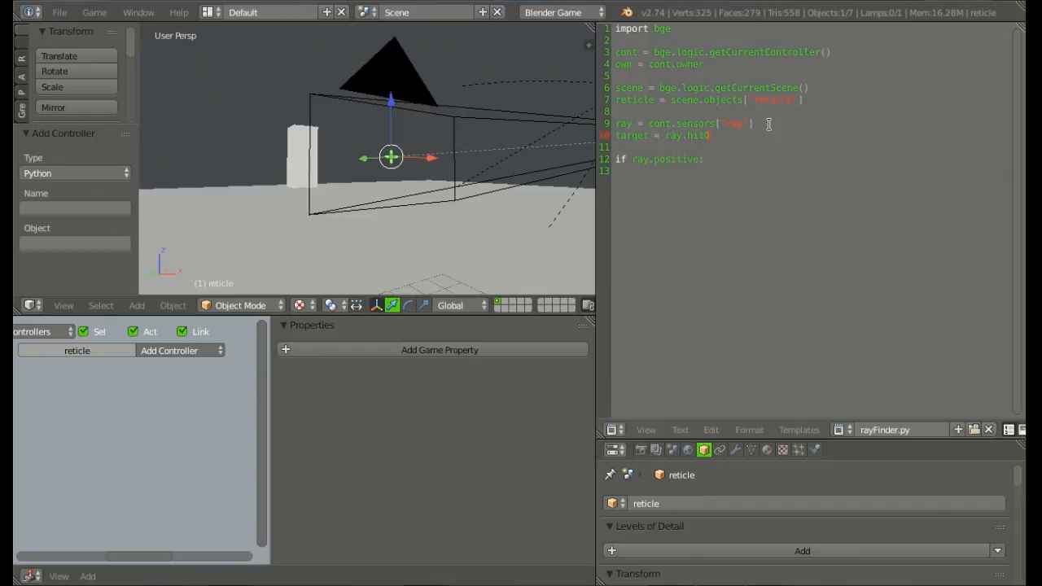
text(Object)
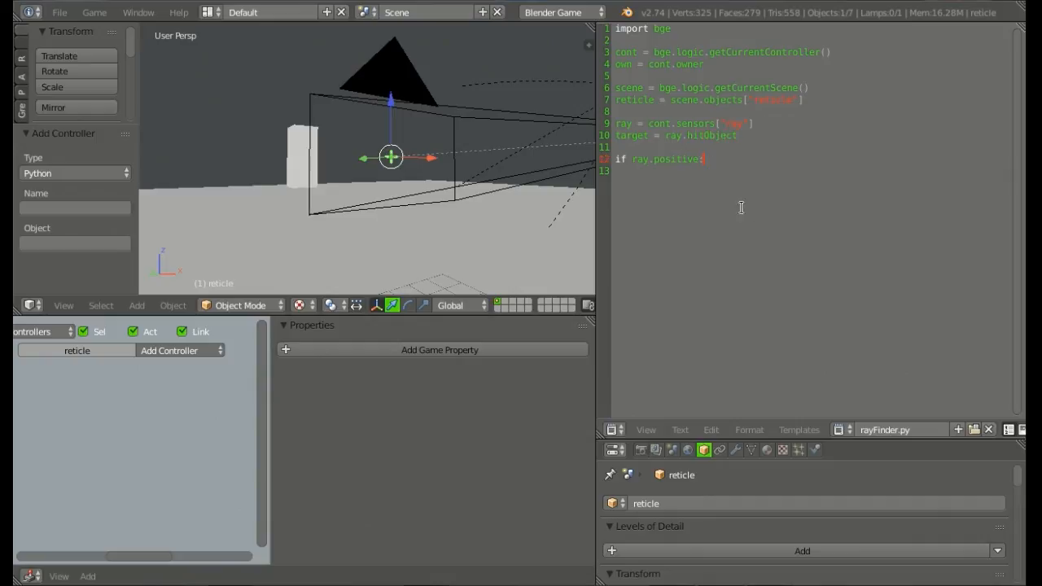
text(if)
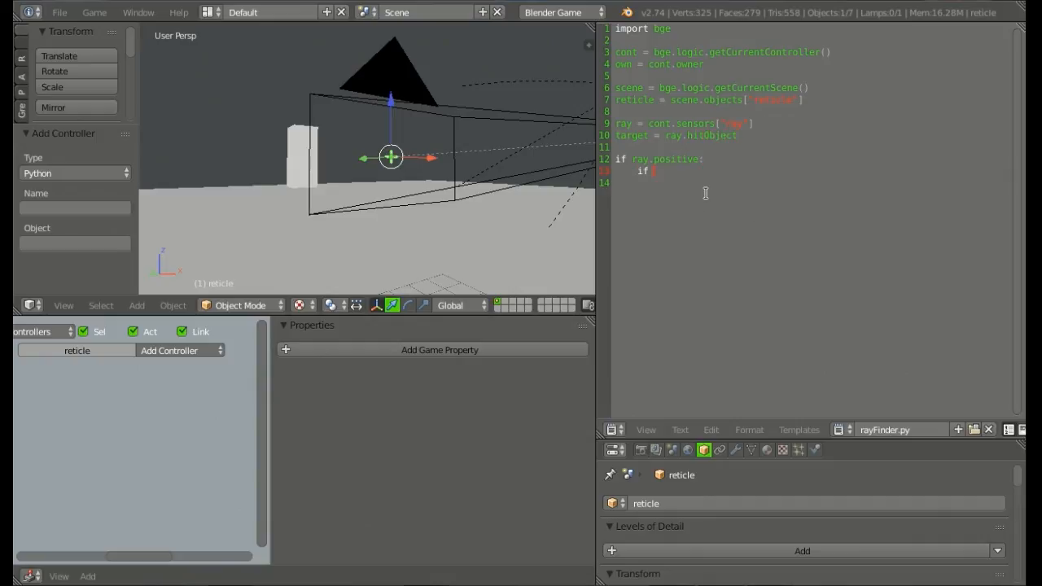
- Write if target['type'] == 'ally': setting reticle.color = [0,1,0,True]
text(target[])
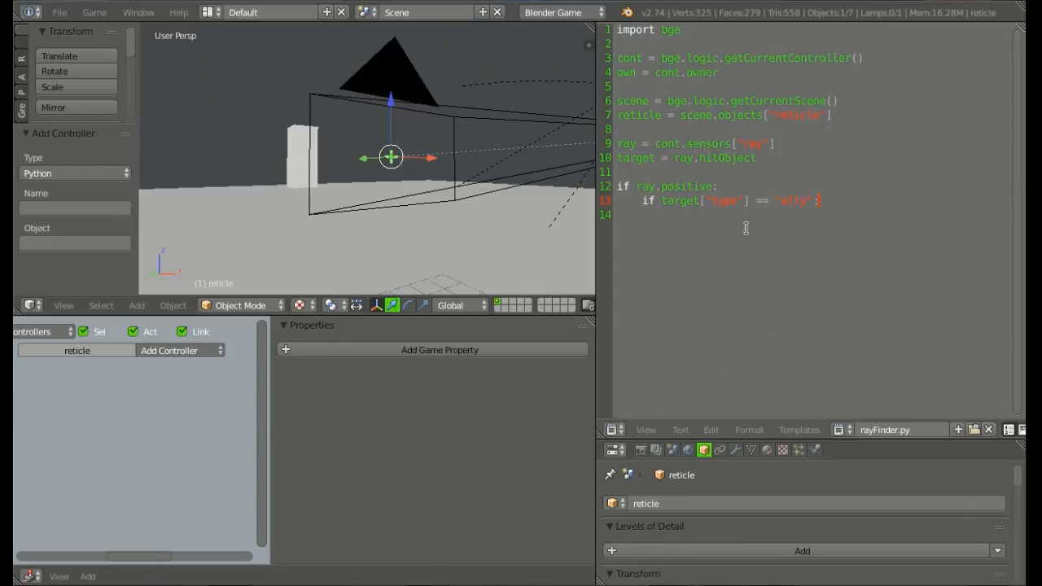
text(reticle.color)
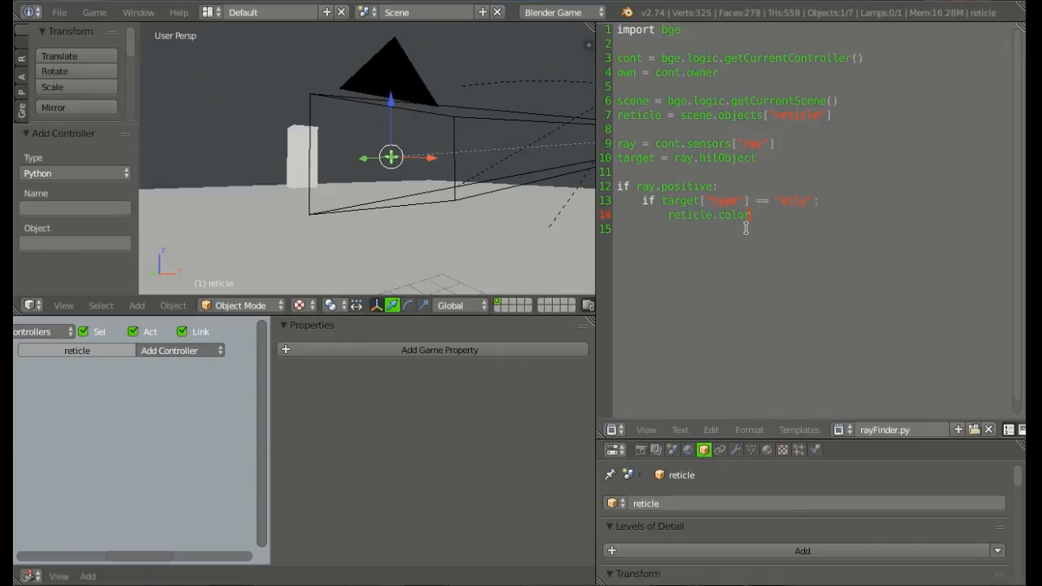
text(= [0,1,0,True)
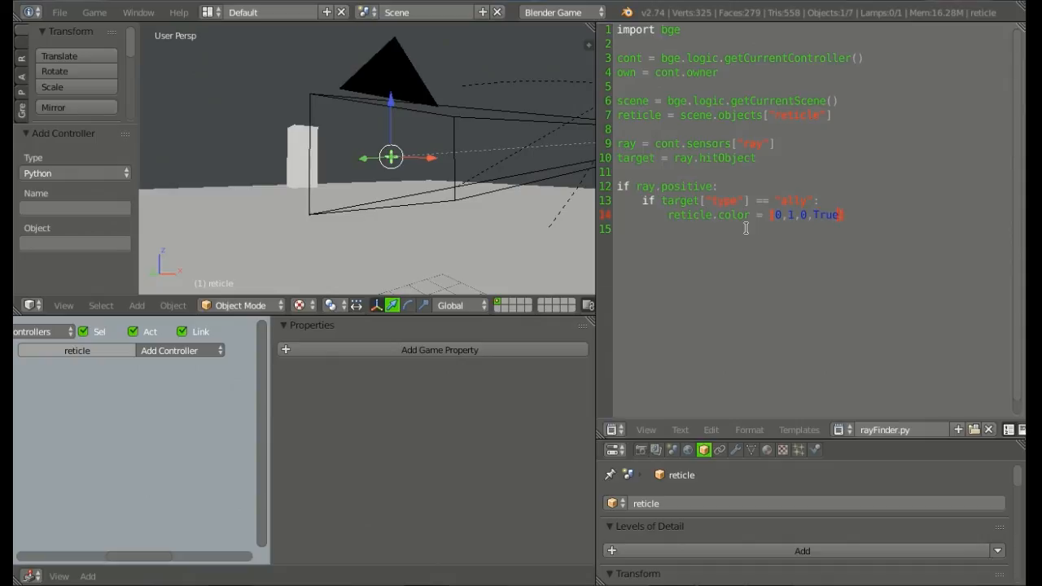
key(enter)
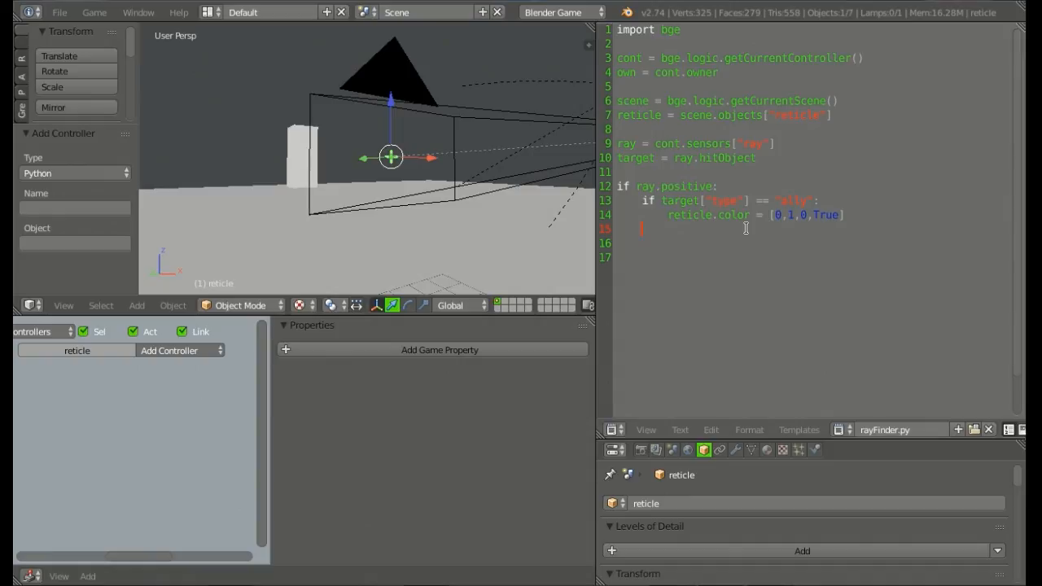
- Write if target['type'] == 'enemy': setting reticle.color = [1,0,0,True]
text(if target["type"] == "enemy":)
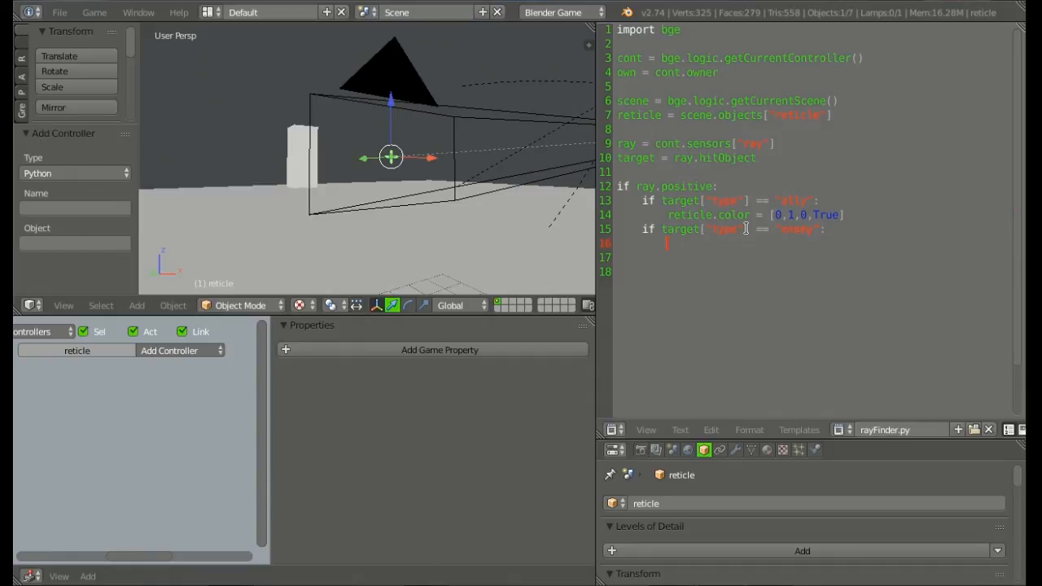
text(reticle)
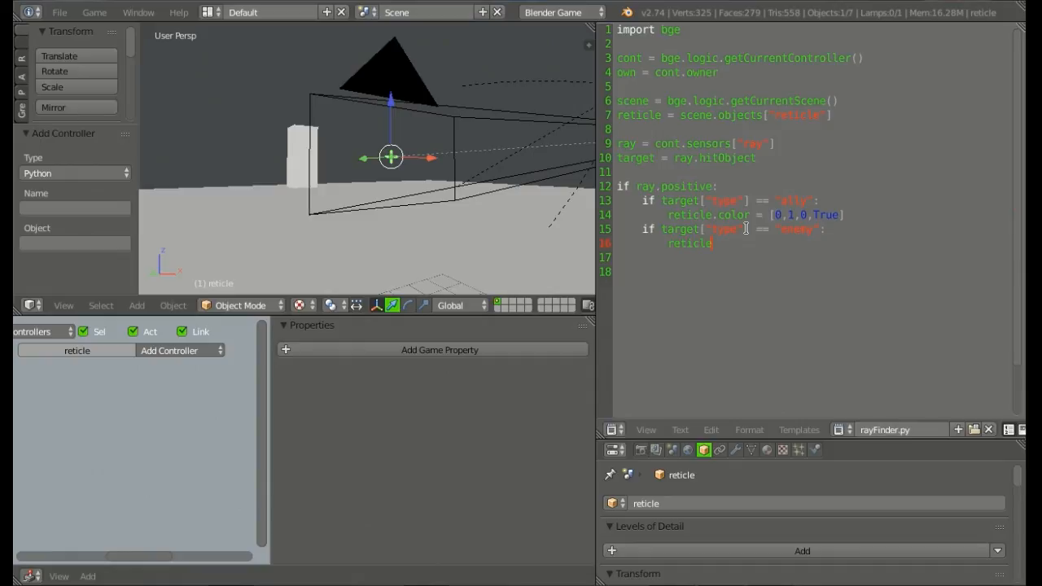
text(.color =)
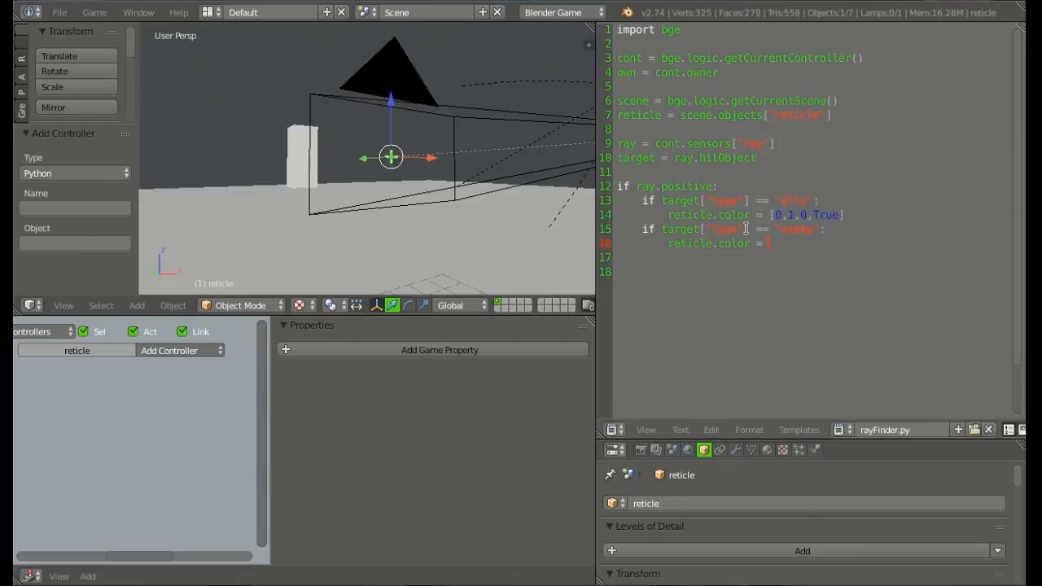
text([1,0,0)
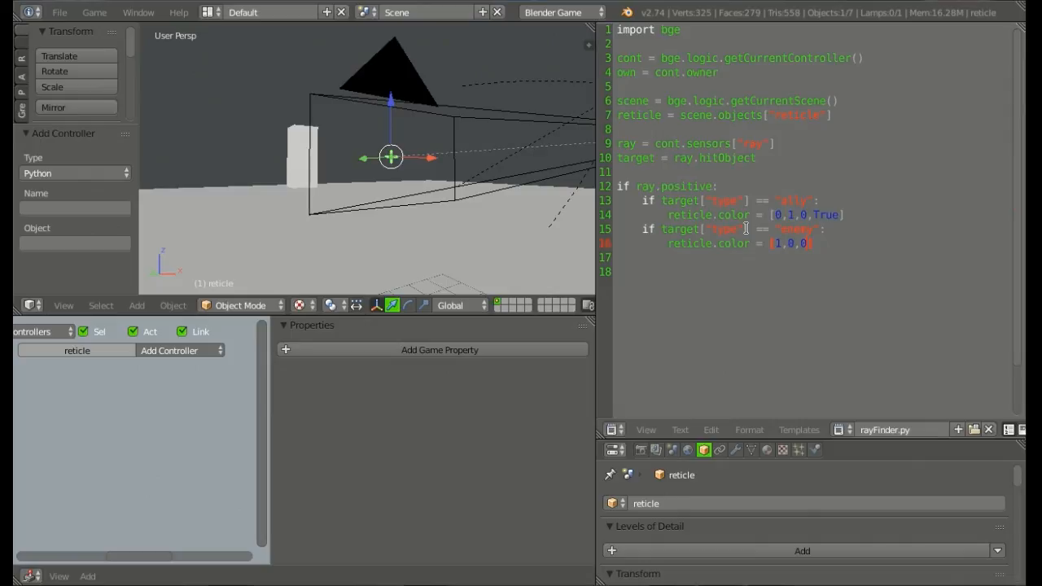
text(,True)
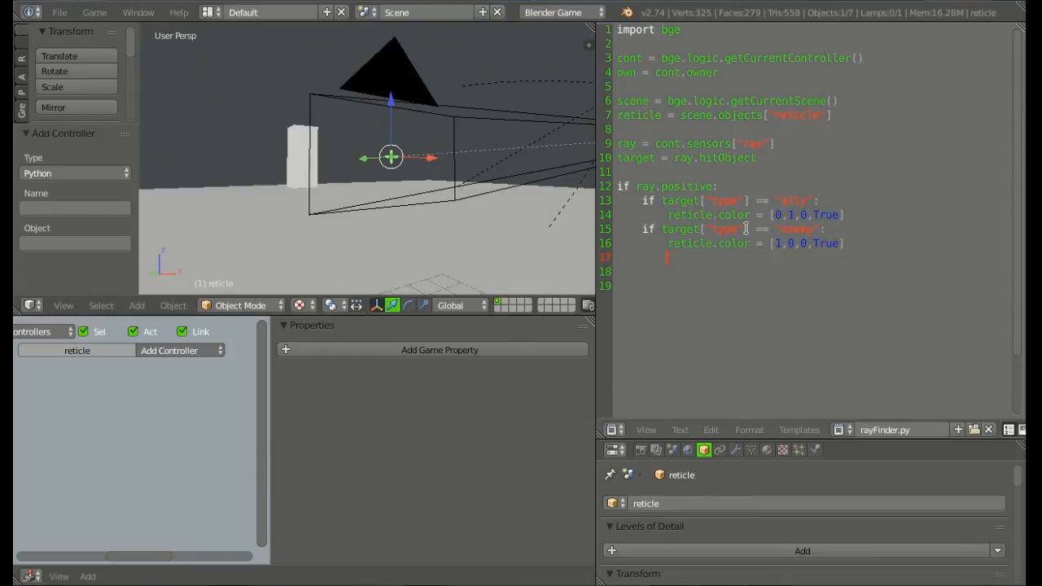
text(el)
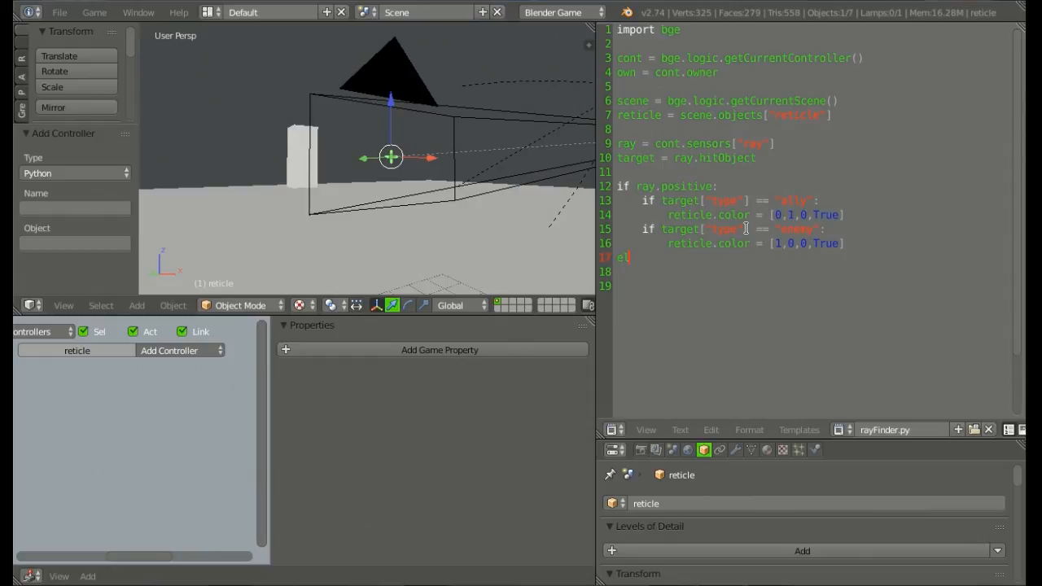
- Write the outer else: branch setting reticle.color = [1,1,1,True]
text(se:)
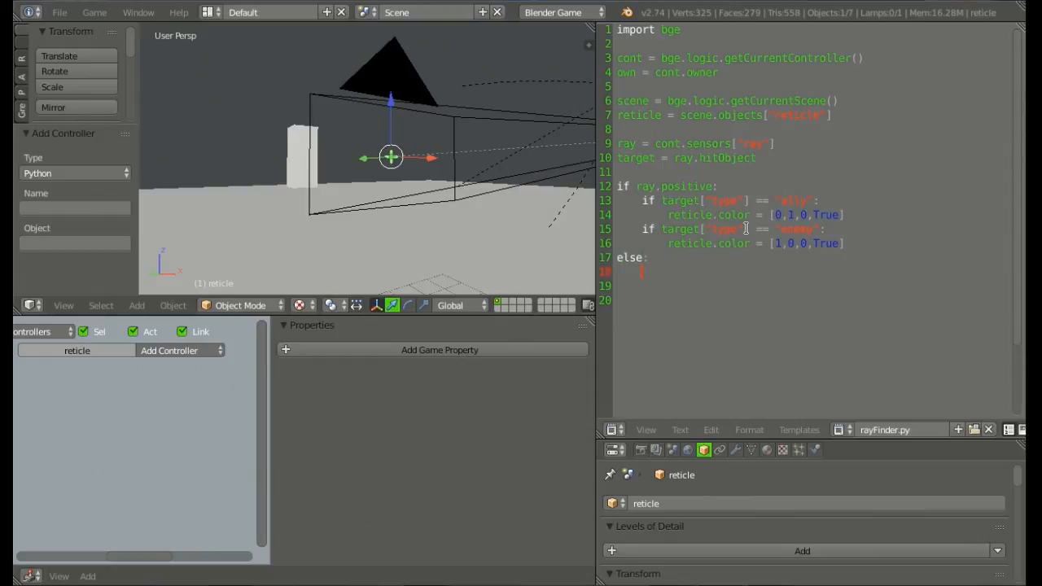
text(reticle.color = [1,1,1)
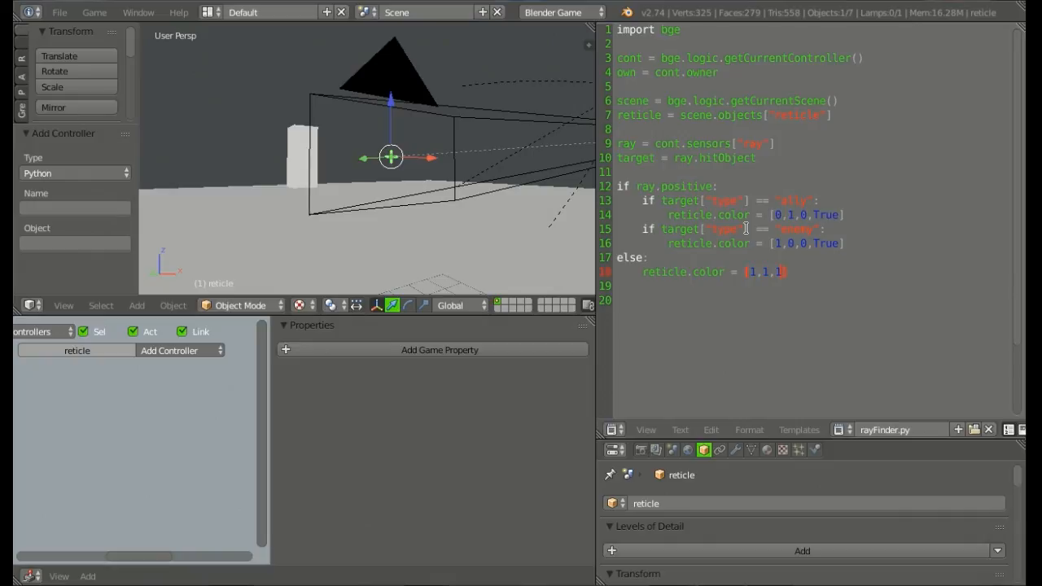
text(,True)
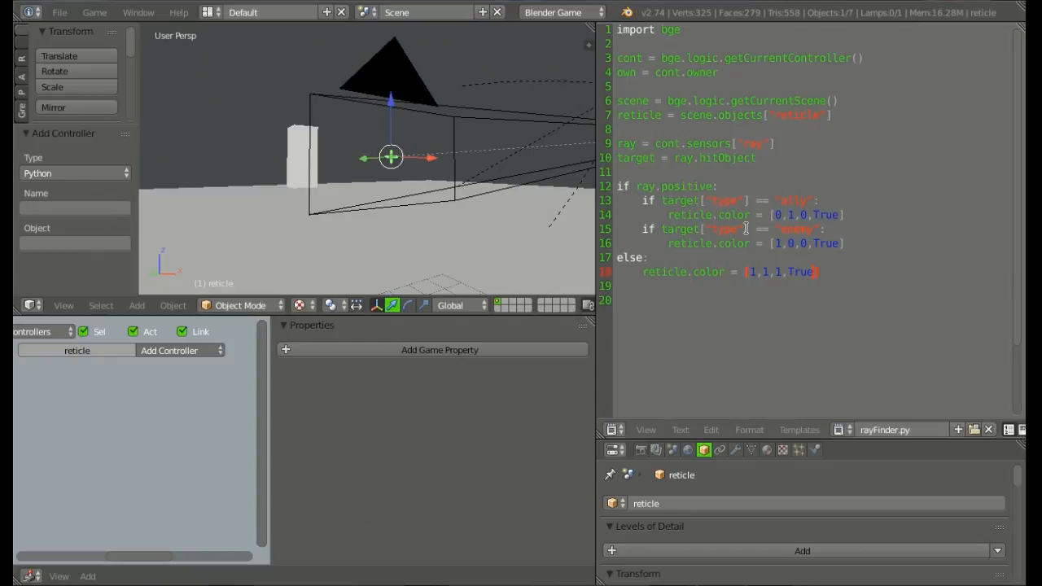